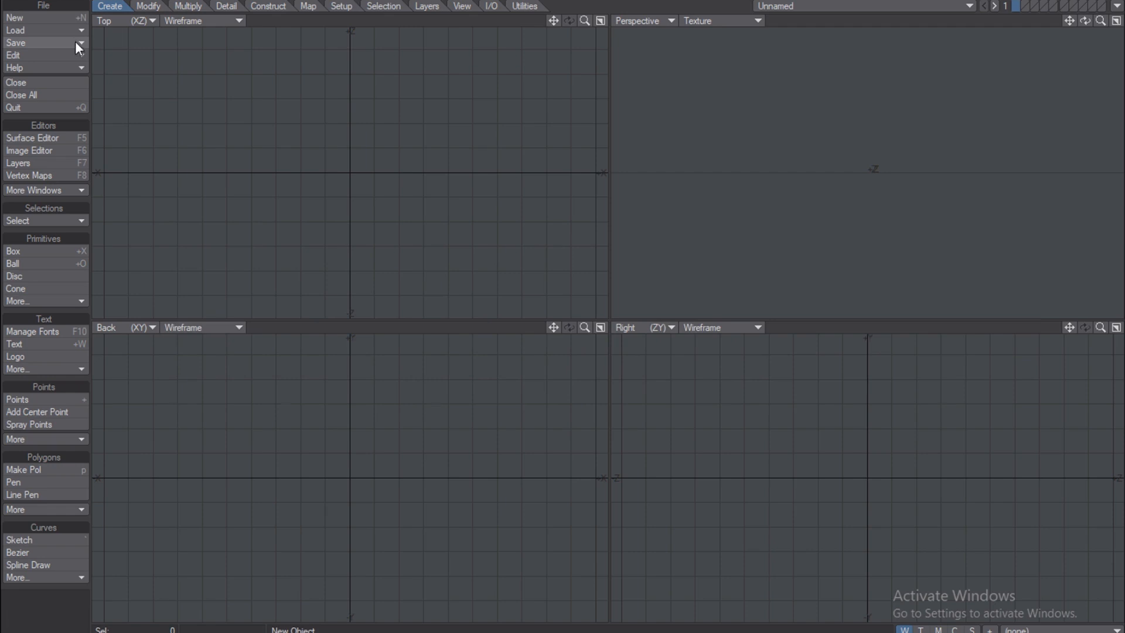
Load the Banker Bed object file via Load > Load Object
{"action": "left_click", "coordinate": [15, 31]}
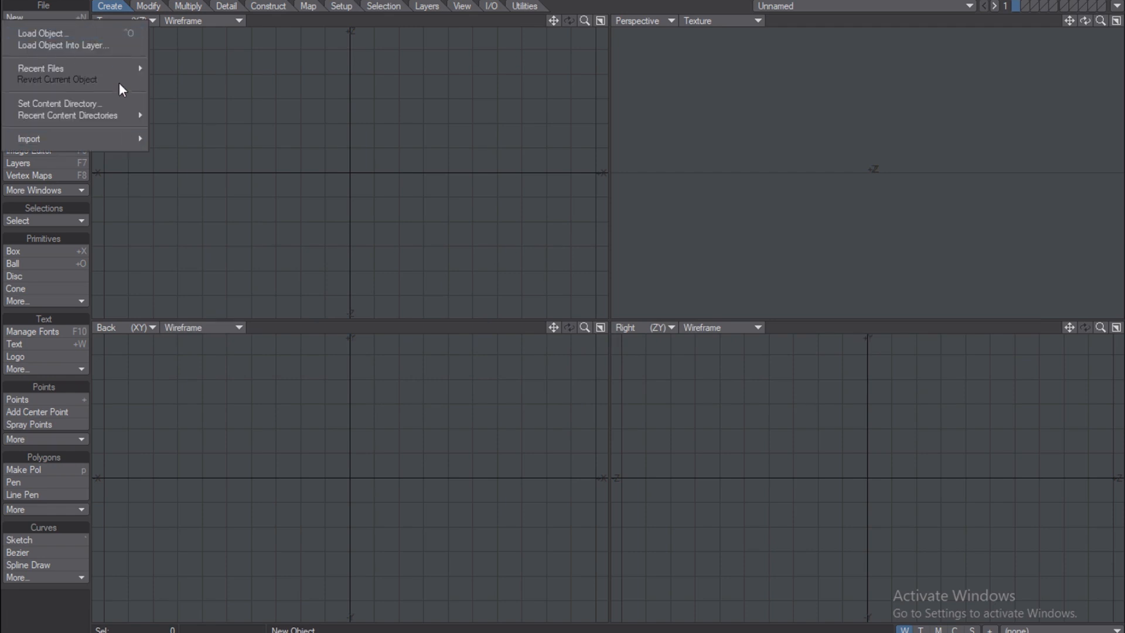
{"action": "left_click", "coordinate": [42, 34]}
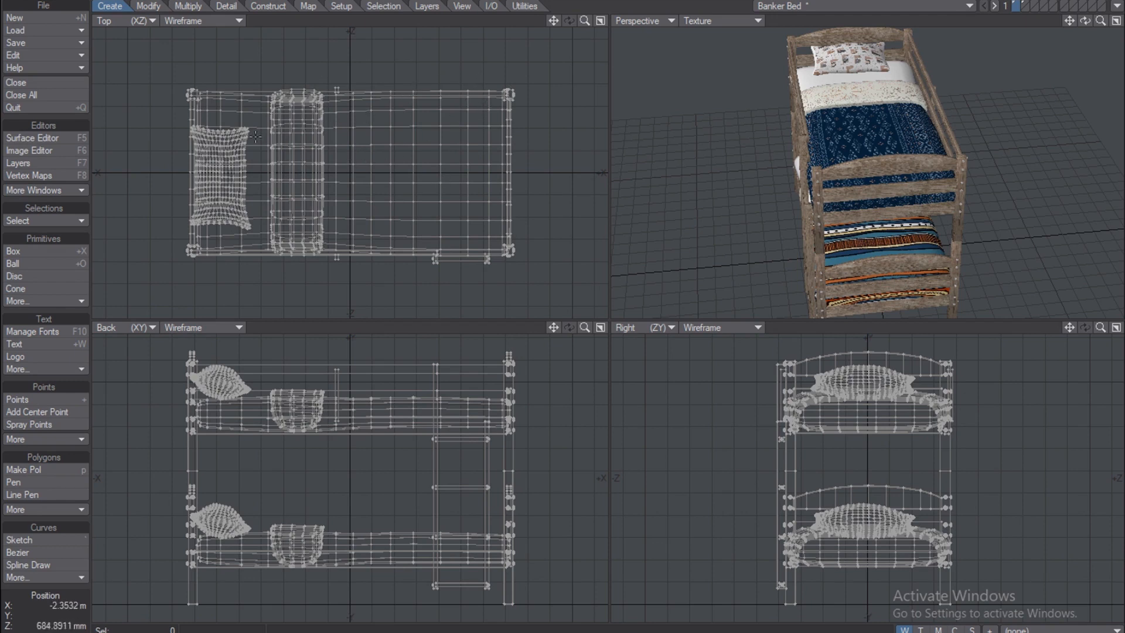
{"action": "mouse_move", "coordinate": [301, 47]}
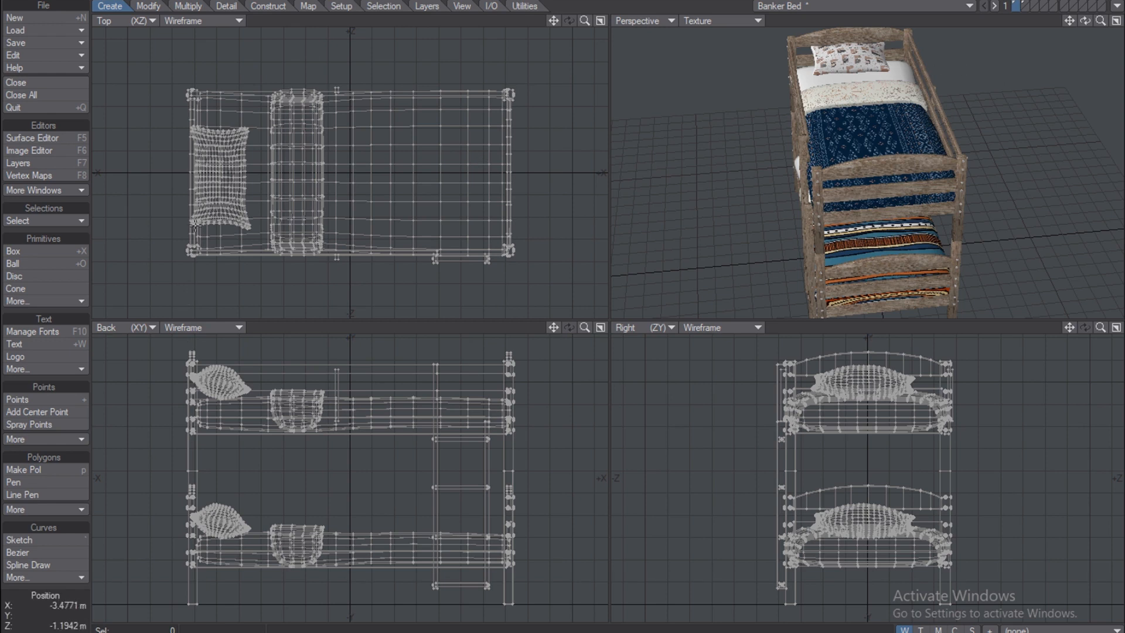
{"action": "mouse_move", "coordinate": [353, 319]}
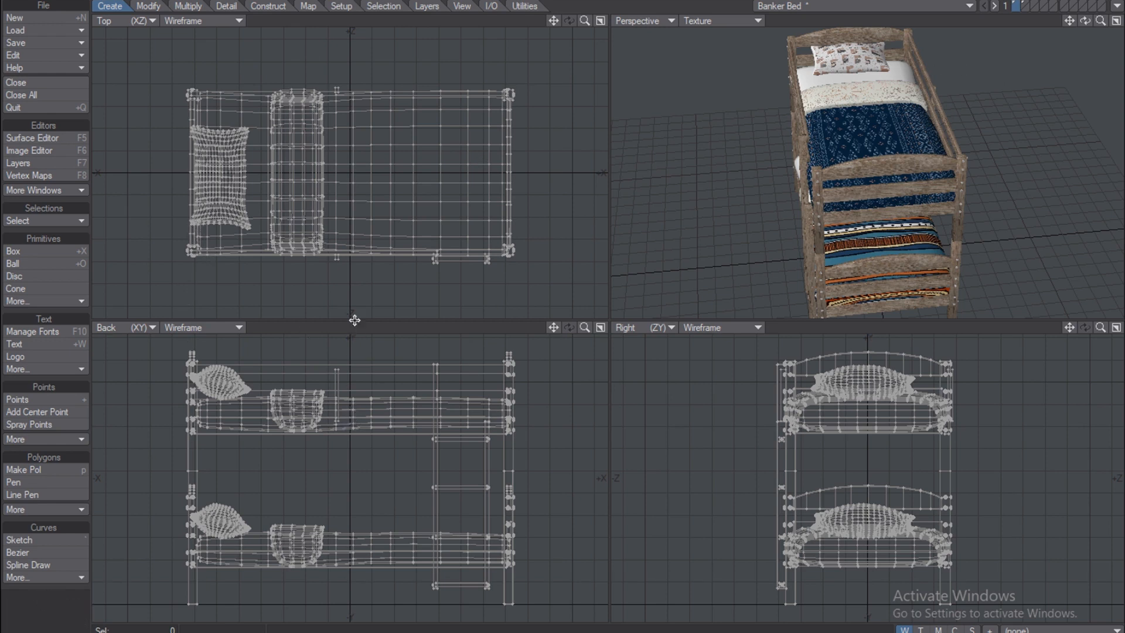
{"action": "mouse_move", "coordinate": [600, 138]}
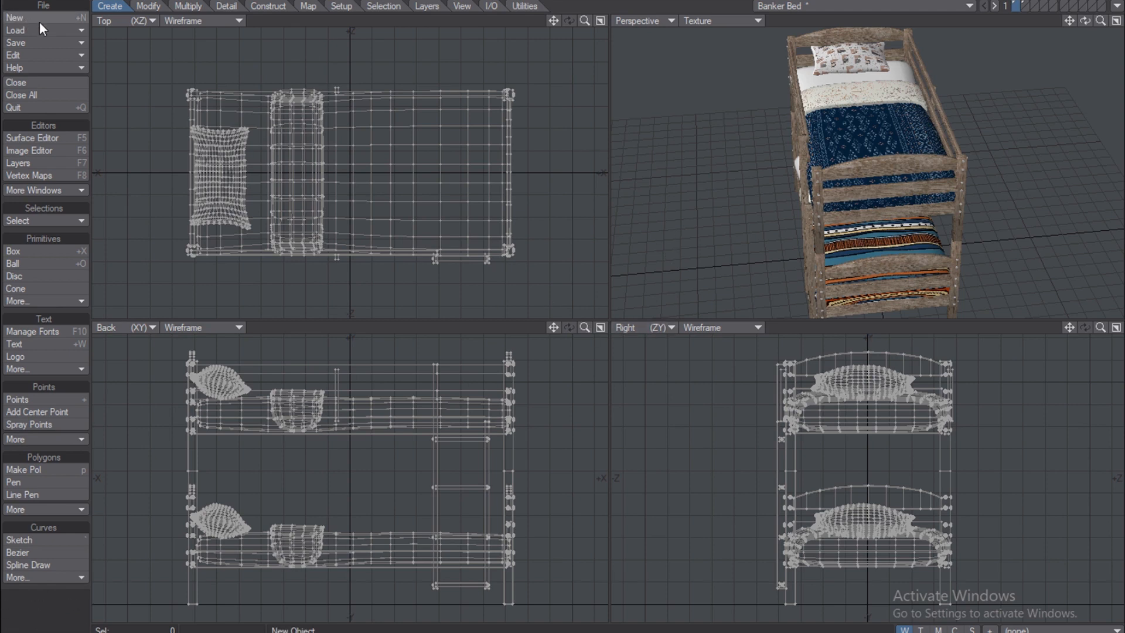
{"action": "mouse_move", "coordinate": [77, 47]}
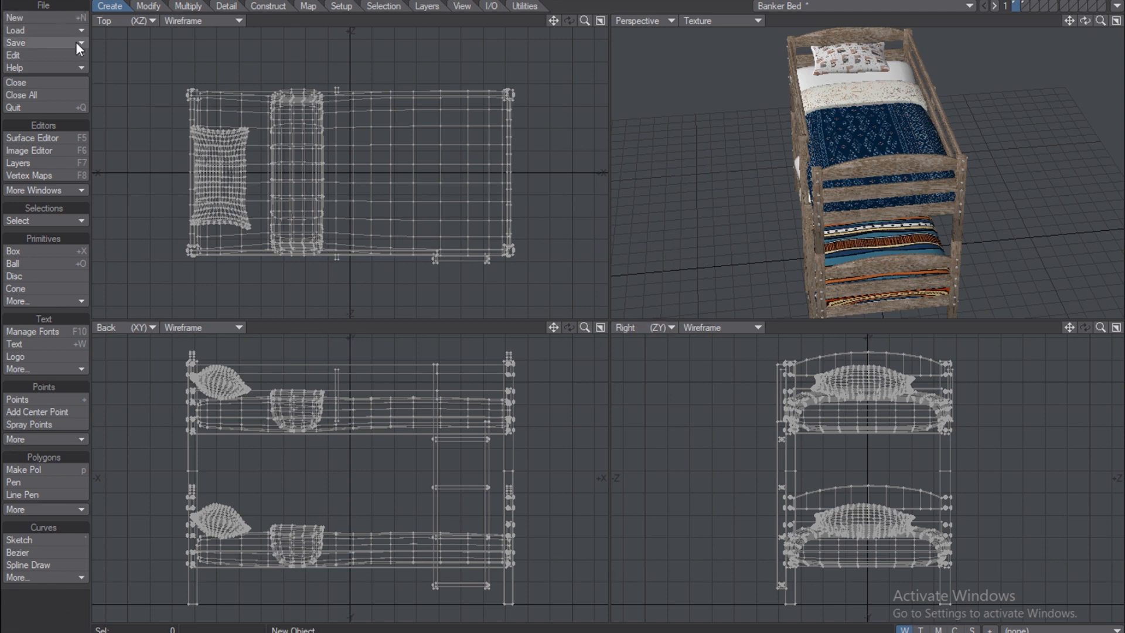
Export the Banker Bed via Save > Export as a Wavefront OBJ file
{"action": "left_click", "coordinate": [15, 42]}
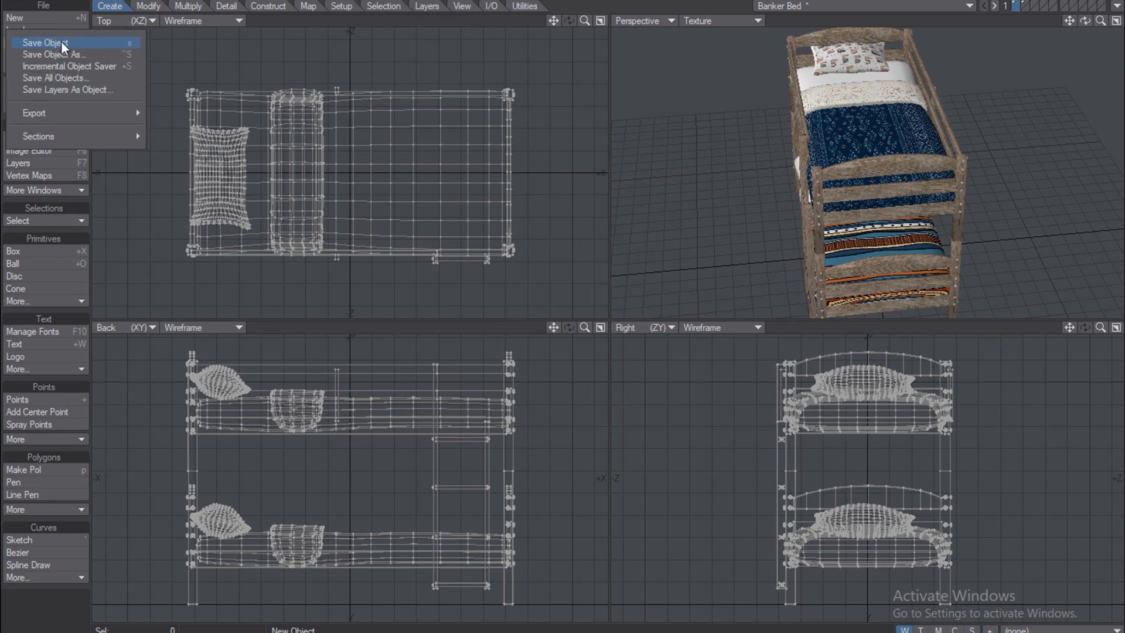
{"action": "left_click", "coordinate": [34, 113]}
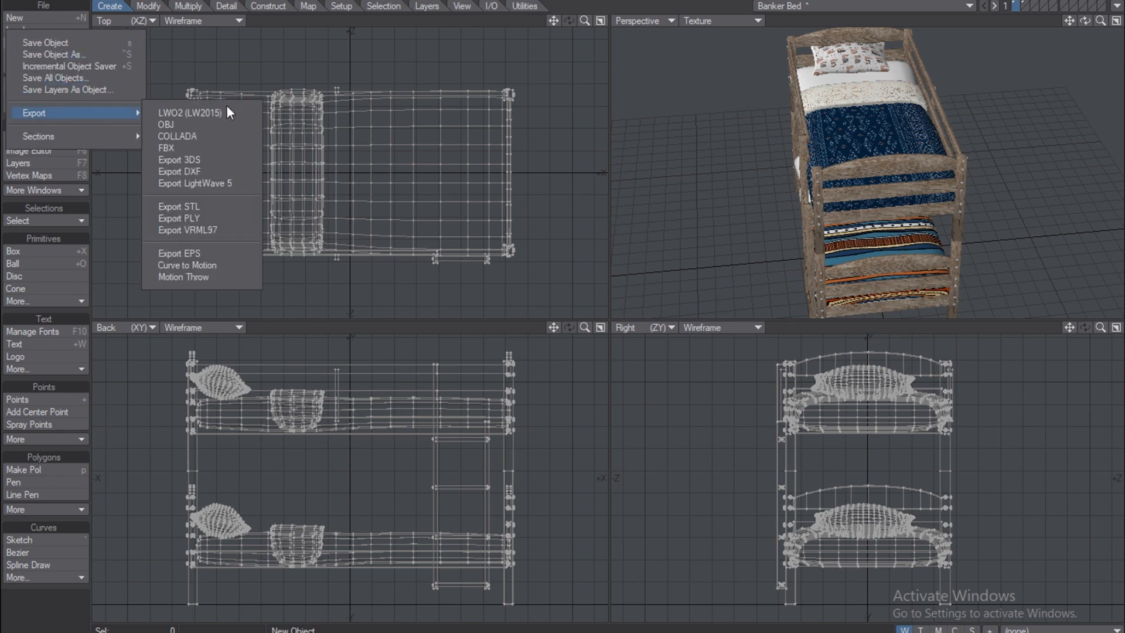
{"action": "mouse_move", "coordinate": [172, 148]}
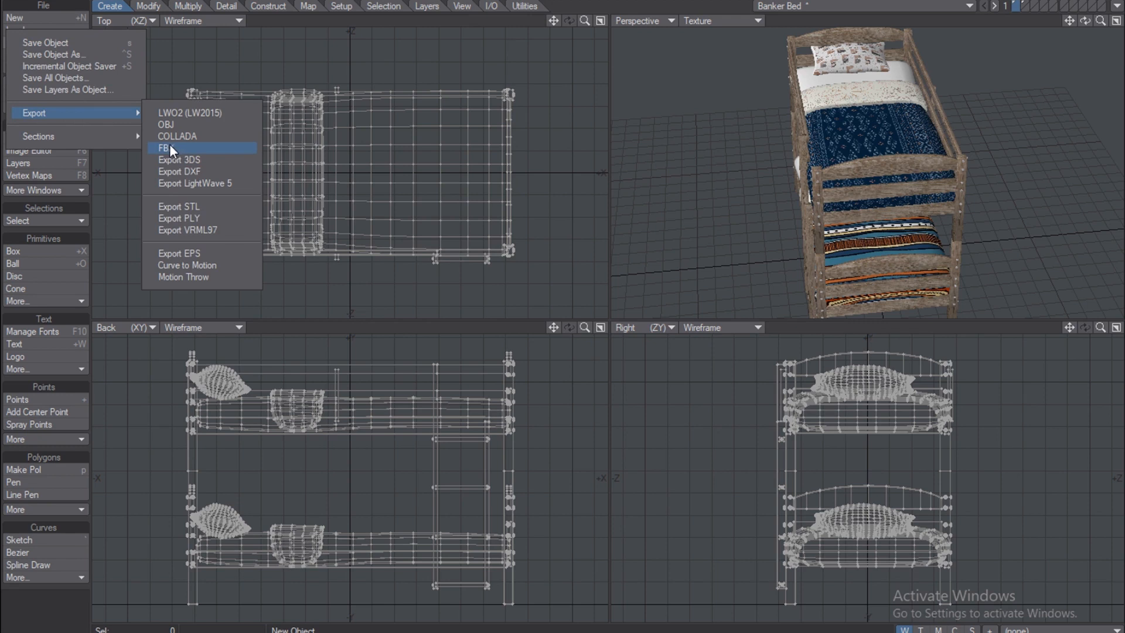
{"action": "mouse_move", "coordinate": [178, 159]}
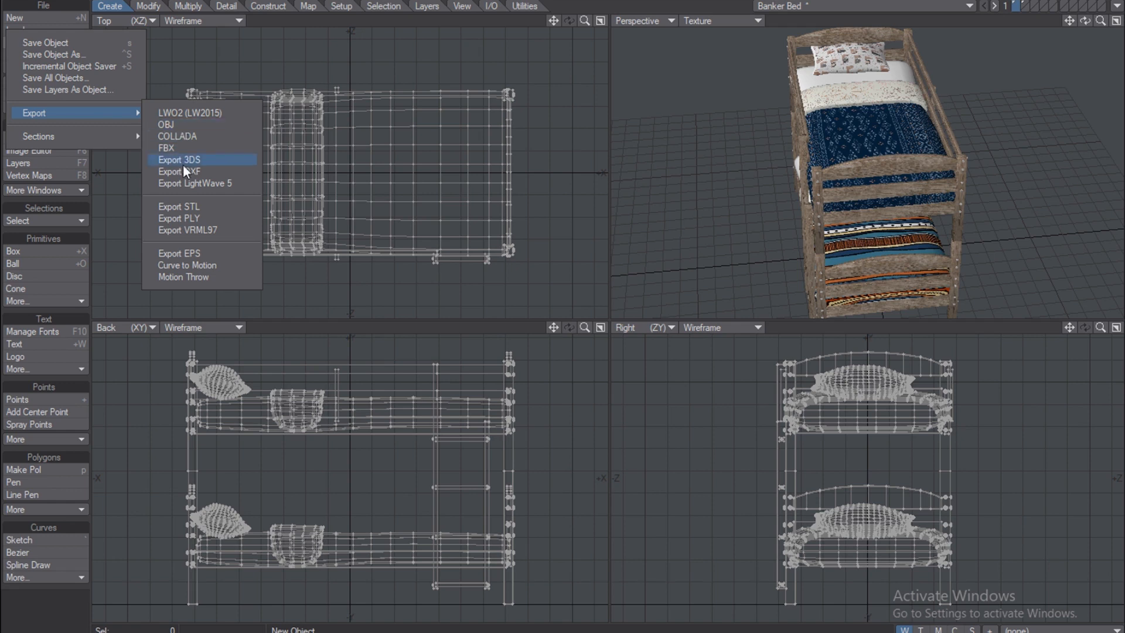
{"action": "mouse_move", "coordinate": [212, 278]}
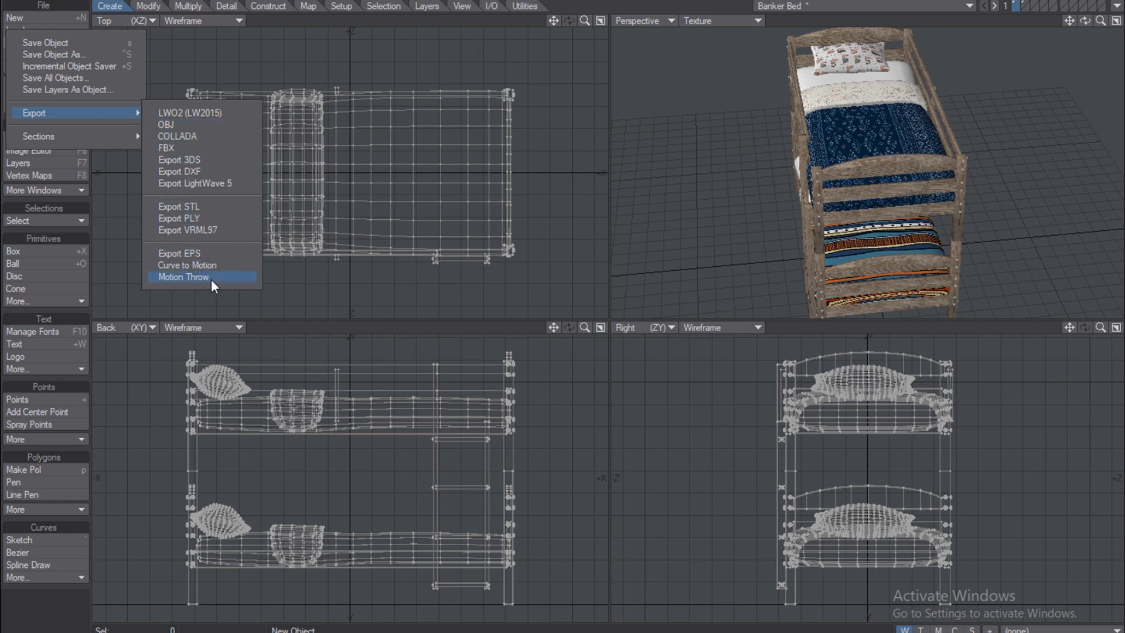
{"action": "left_click", "coordinate": [166, 124]}
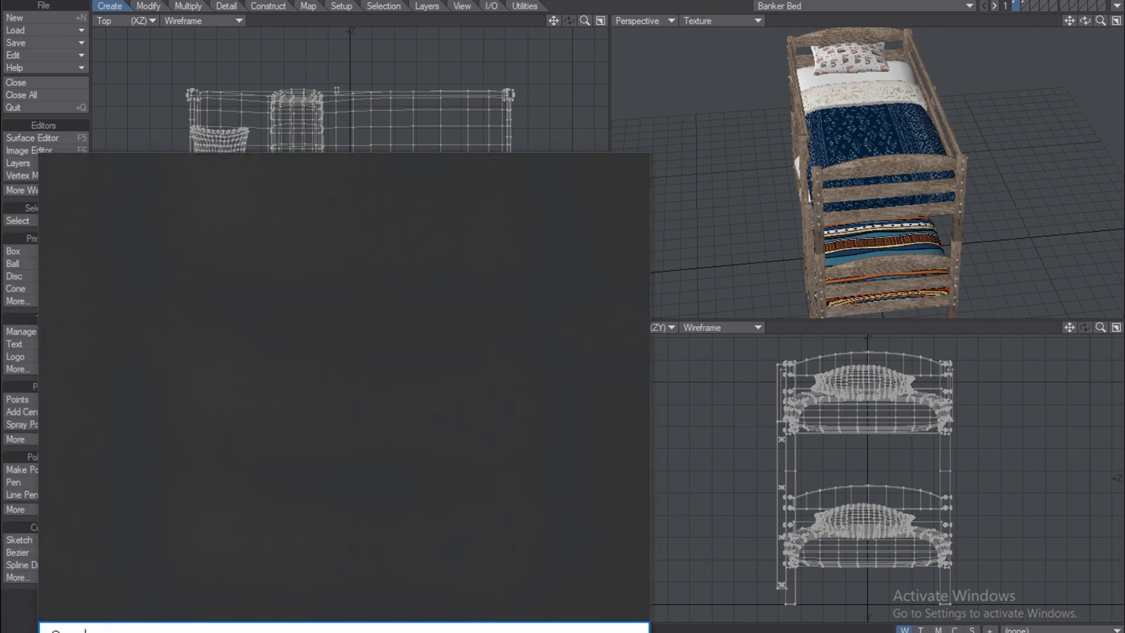
Search the Start menu for "ble" to bring up the Blender app
{"action": "type", "text": "ble"}
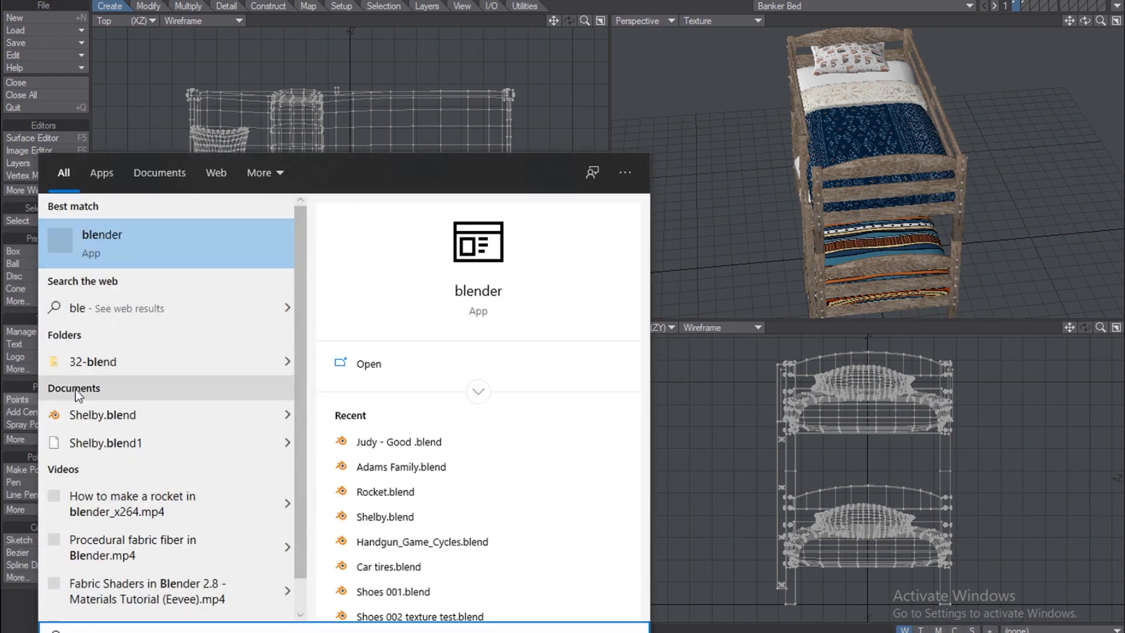
{"action": "mouse_move", "coordinate": [121, 281]}
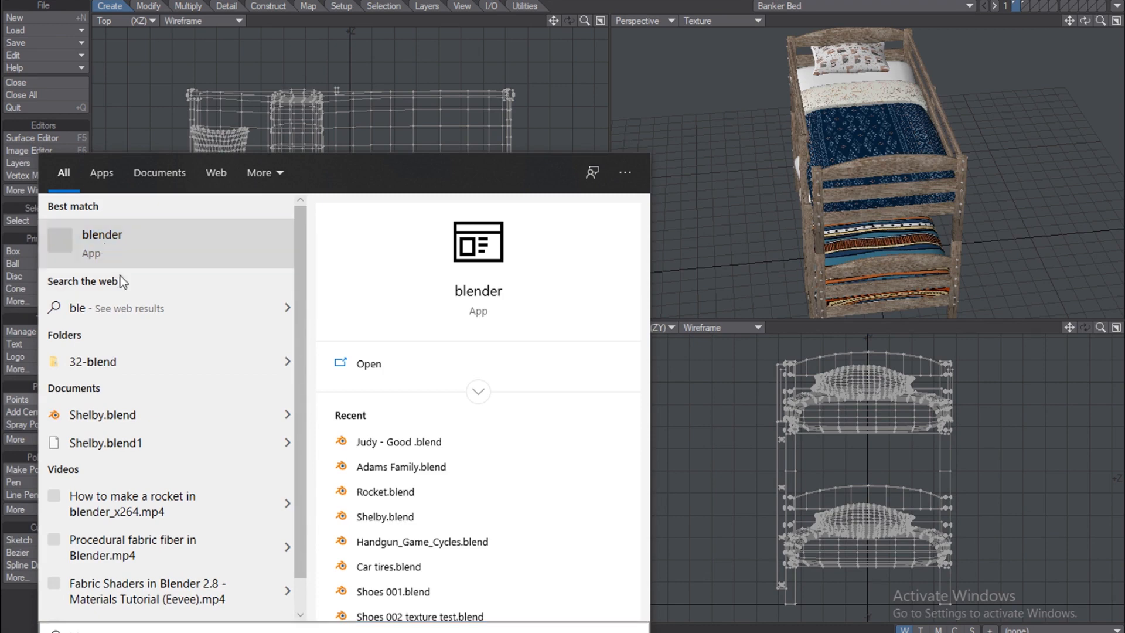
Launch Blender with a General scene and delete the default cube
{"action": "left_click", "coordinate": [100, 241]}
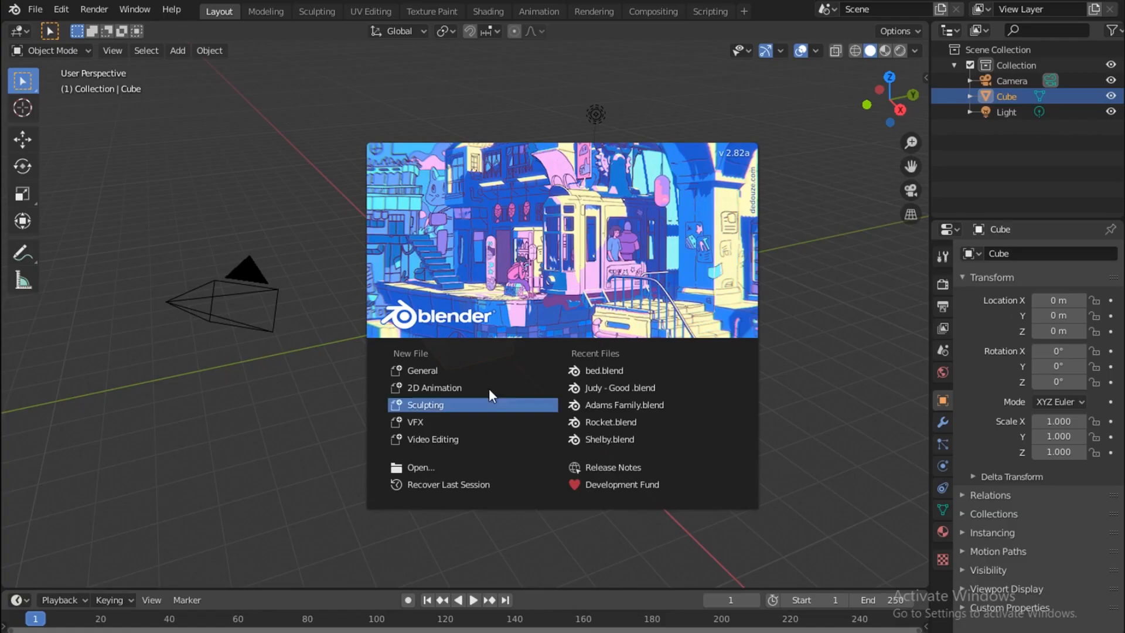
{"action": "mouse_move", "coordinate": [441, 372]}
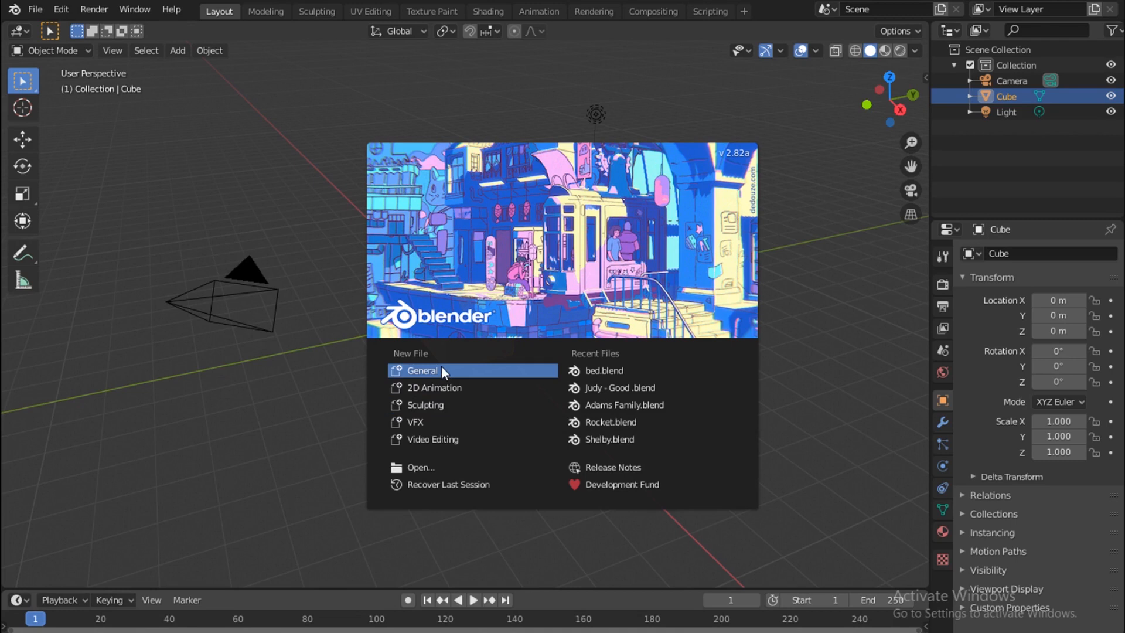
{"action": "mouse_move", "coordinate": [445, 377]}
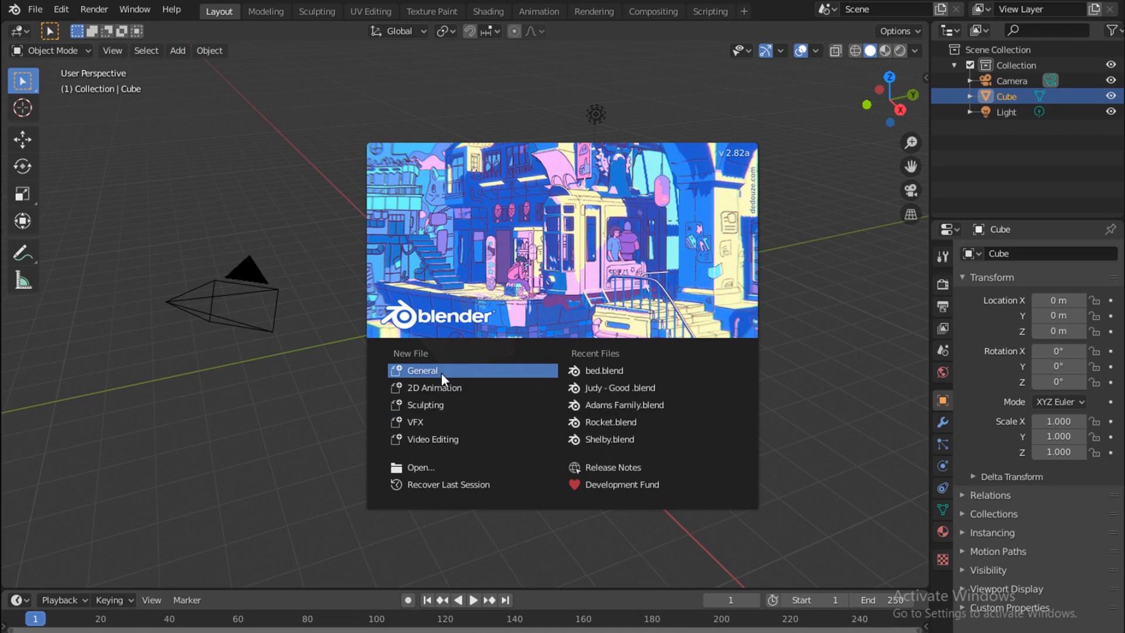
{"action": "left_click", "coordinate": [422, 370]}
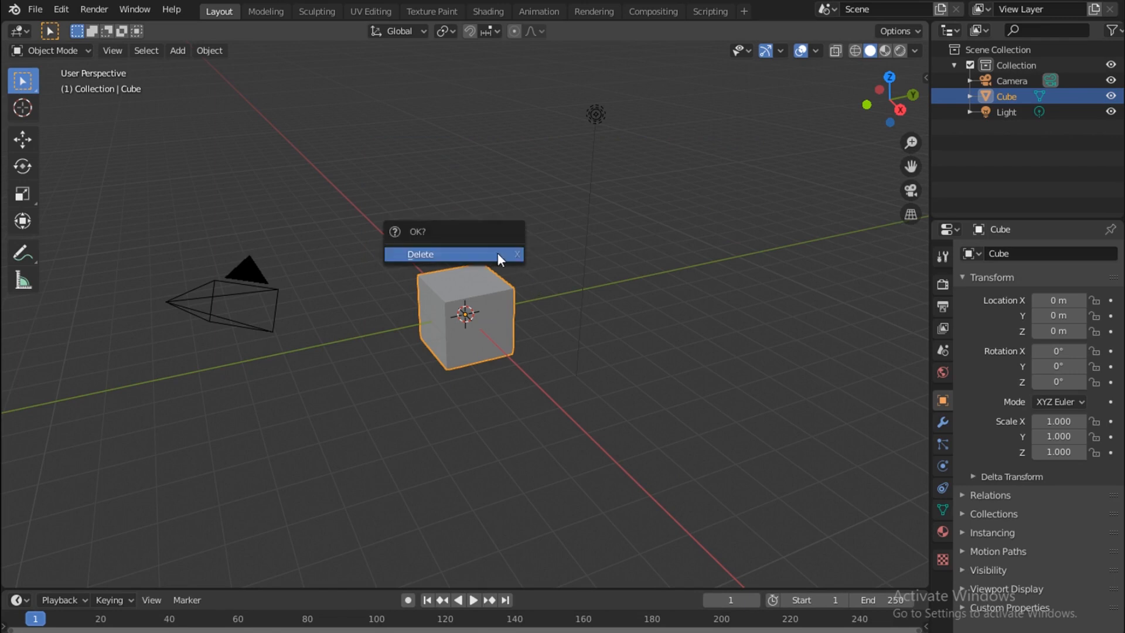
{"action": "left_click", "coordinate": [419, 254]}
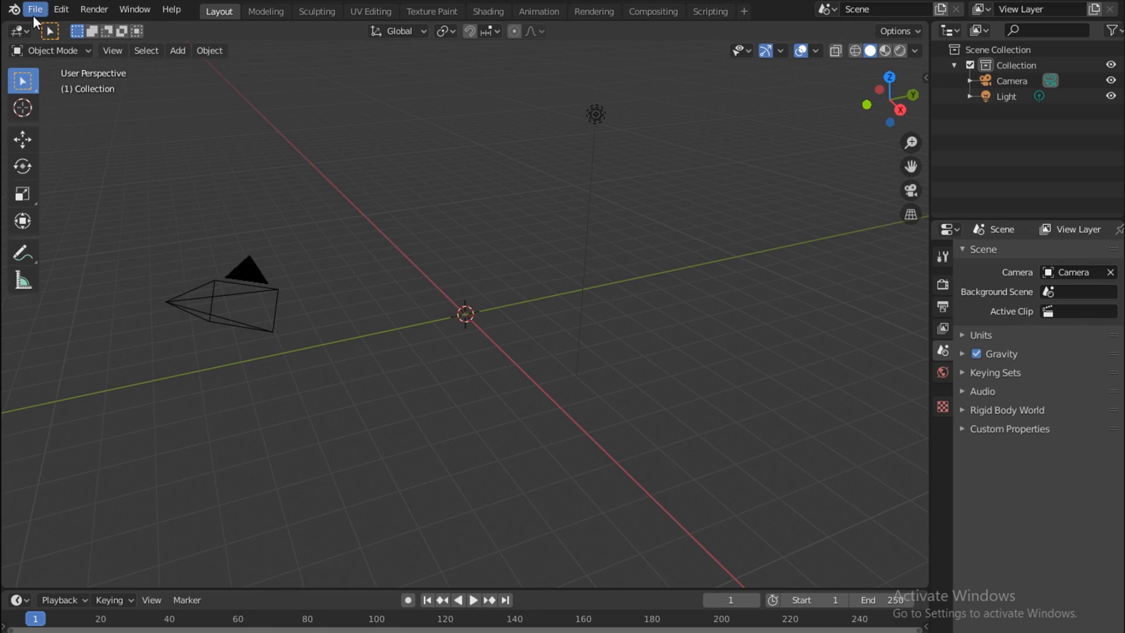
Start a Wavefront (.obj) import from the recent Fbx folder
{"action": "left_click", "coordinate": [34, 10]}
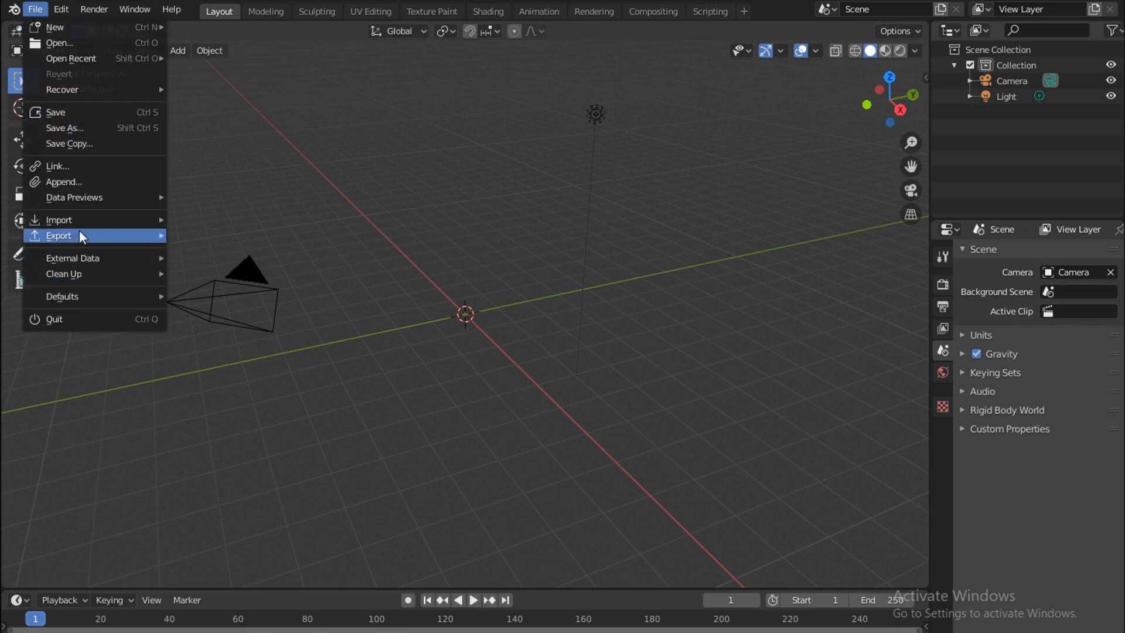
{"action": "left_click", "coordinate": [59, 220]}
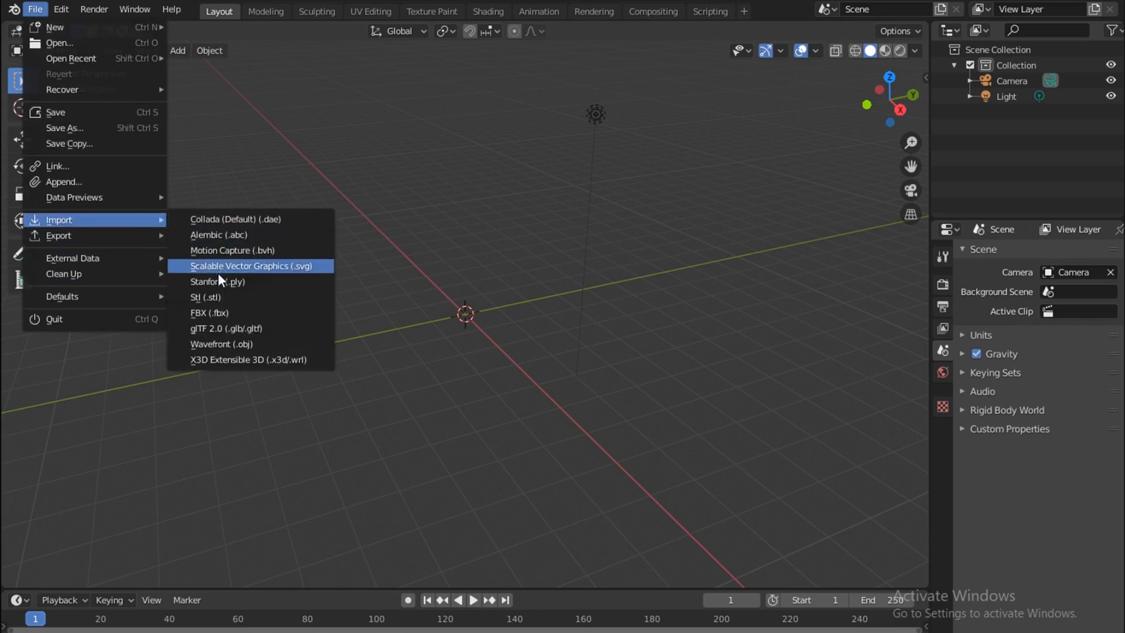
{"action": "mouse_move", "coordinate": [230, 344]}
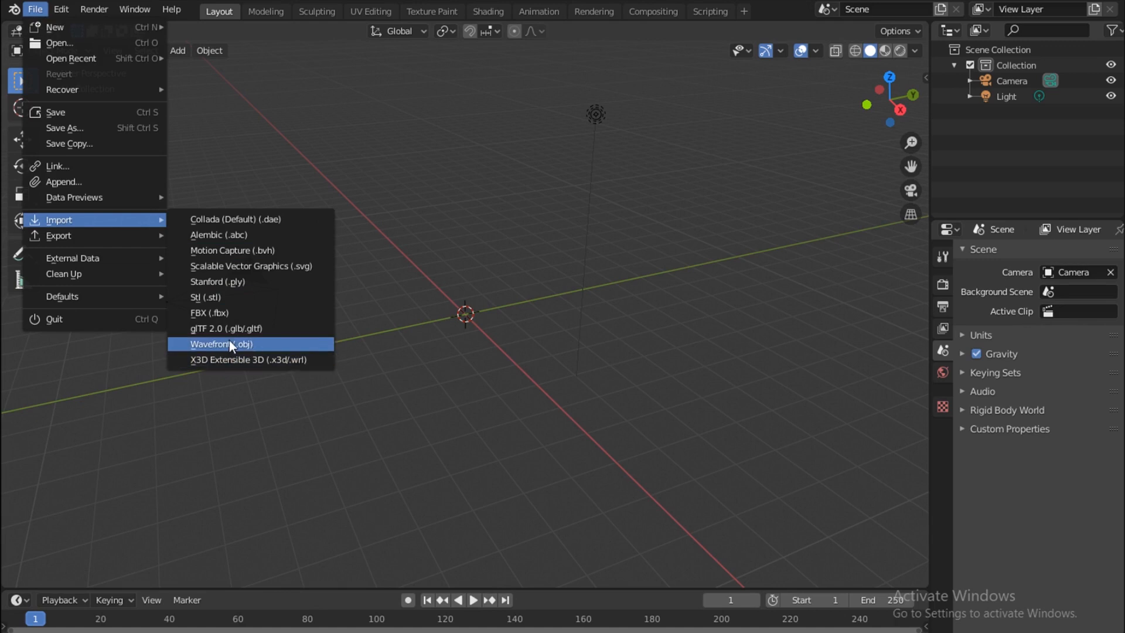
{"action": "left_click", "coordinate": [221, 345]}
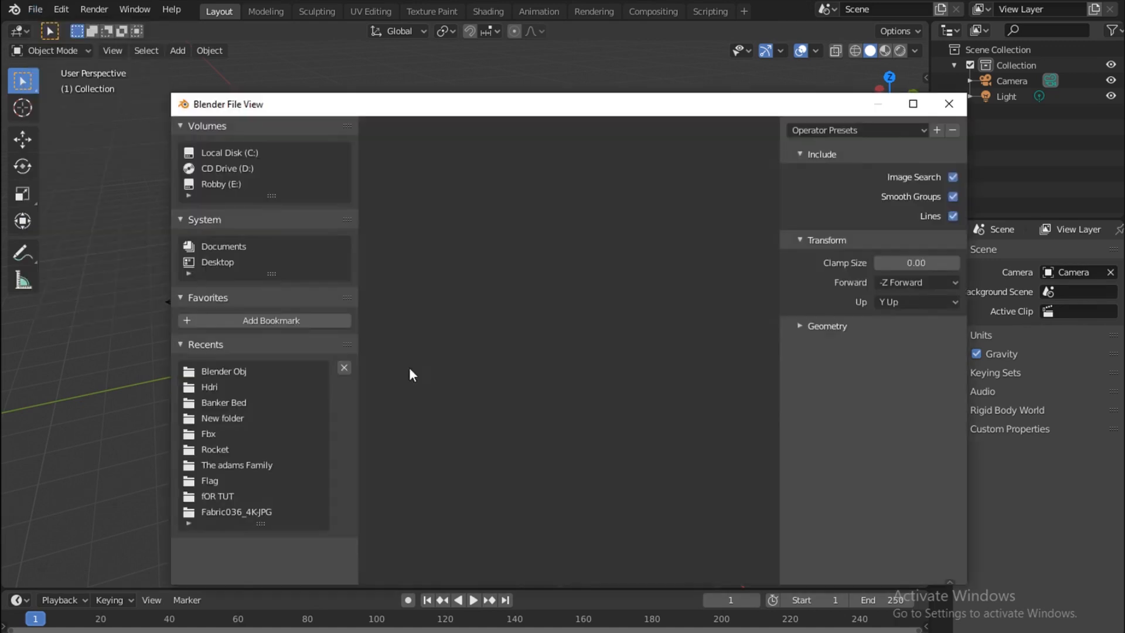
{"action": "left_click", "coordinate": [223, 246]}
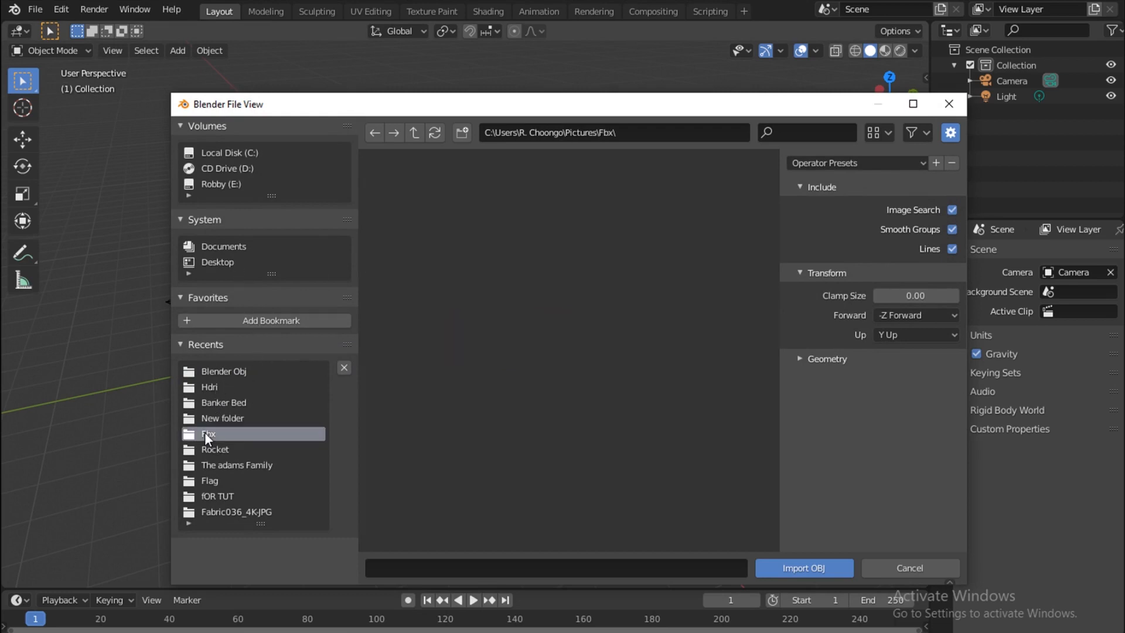
Import Banker Bed.obj from the New folder into the scene
{"action": "double_click", "coordinate": [222, 417]}
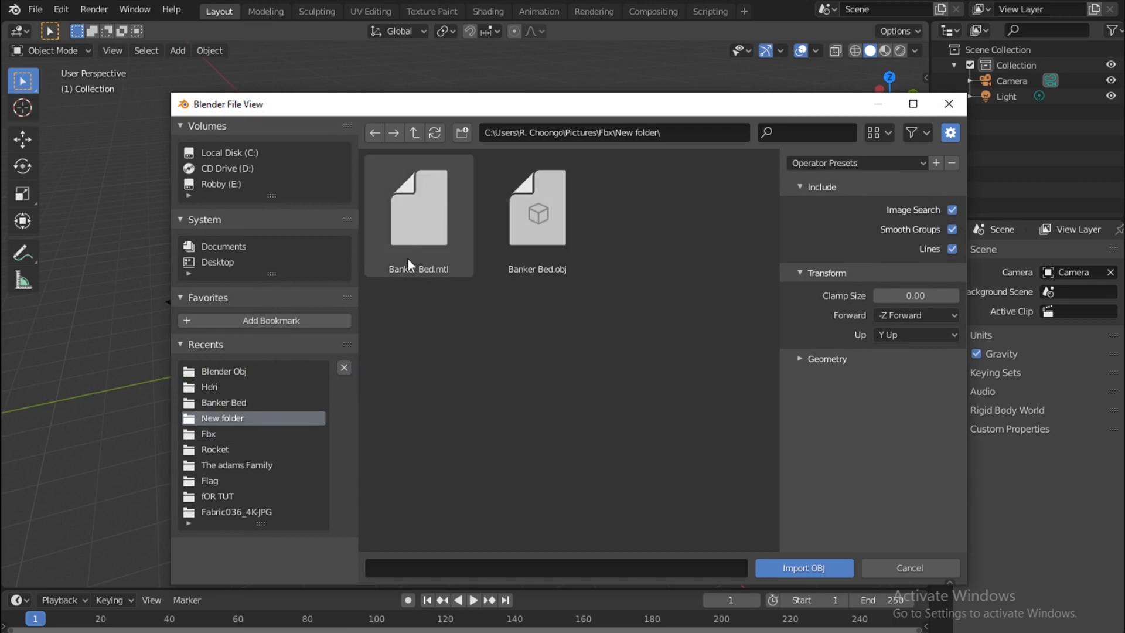
{"action": "mouse_move", "coordinate": [418, 260]}
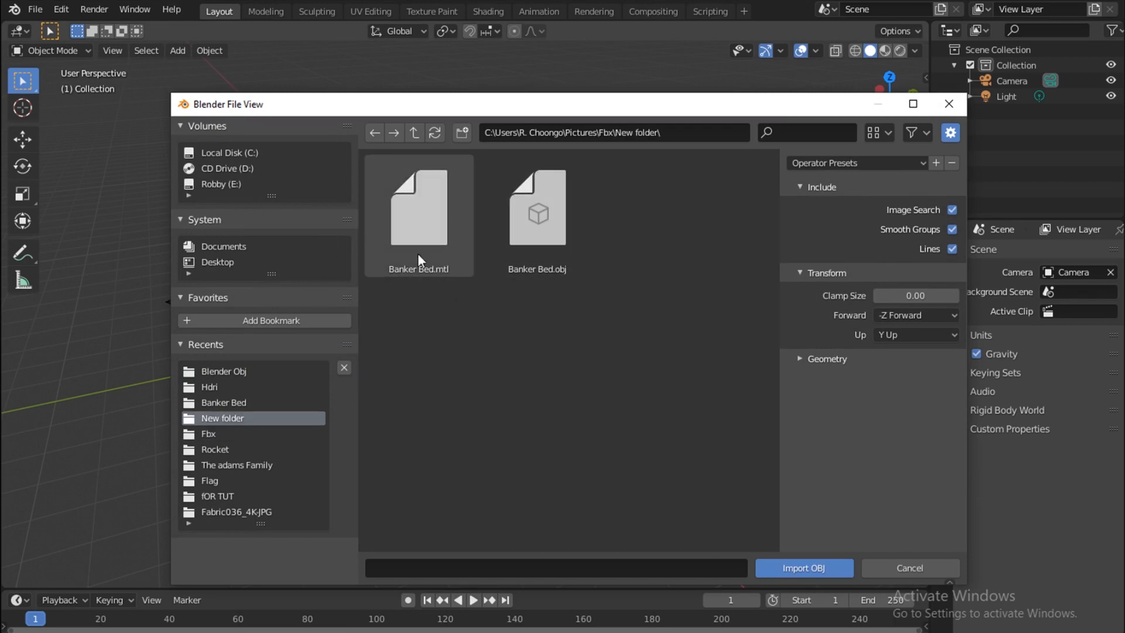
{"action": "left_click", "coordinate": [535, 208]}
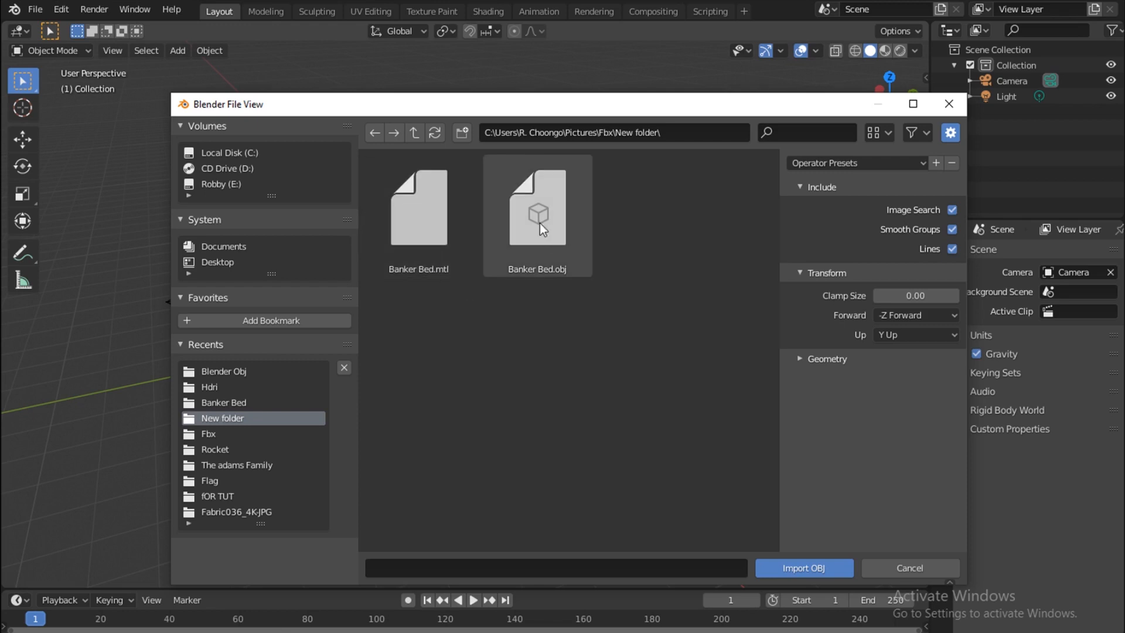
{"action": "left_click", "coordinate": [537, 209]}
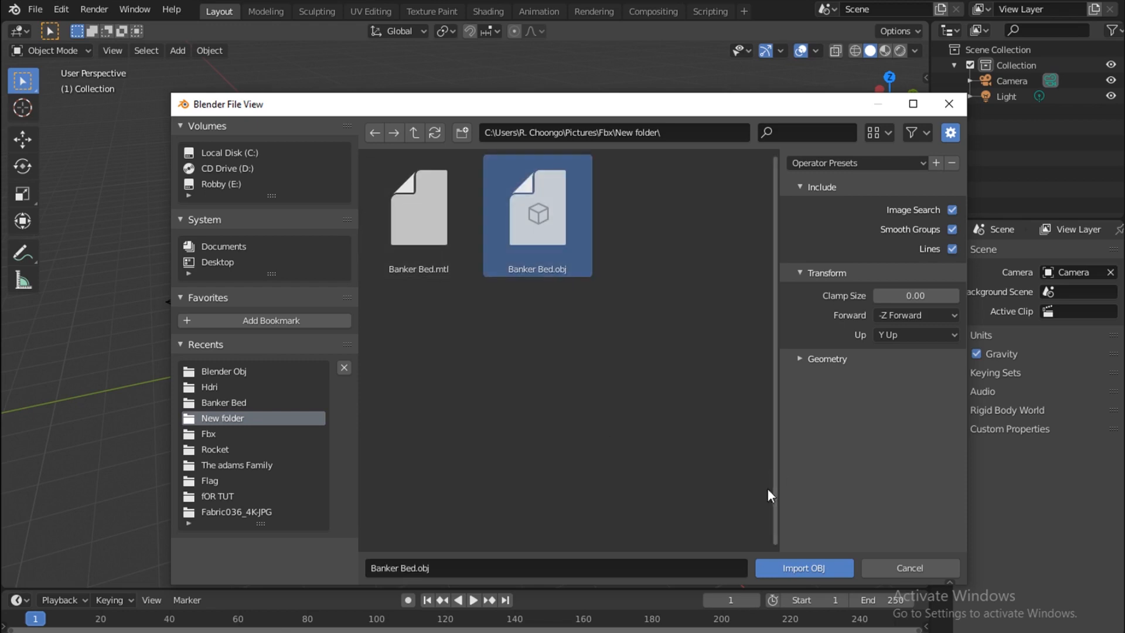
{"action": "left_click", "coordinate": [802, 567]}
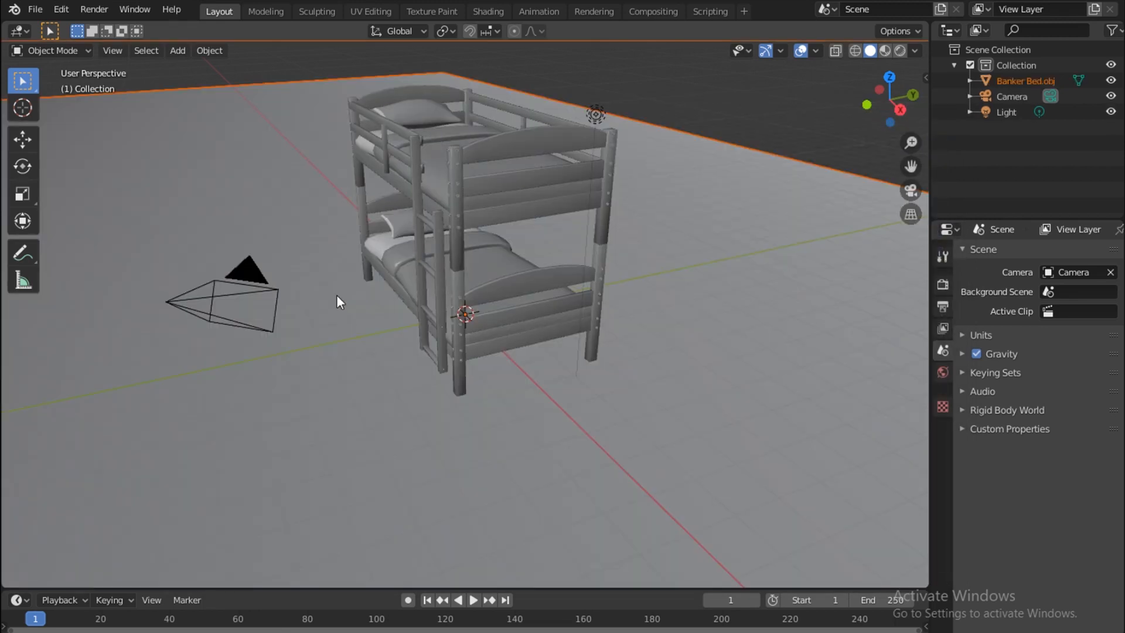
{"action": "mouse_move", "coordinate": [888, 74]}
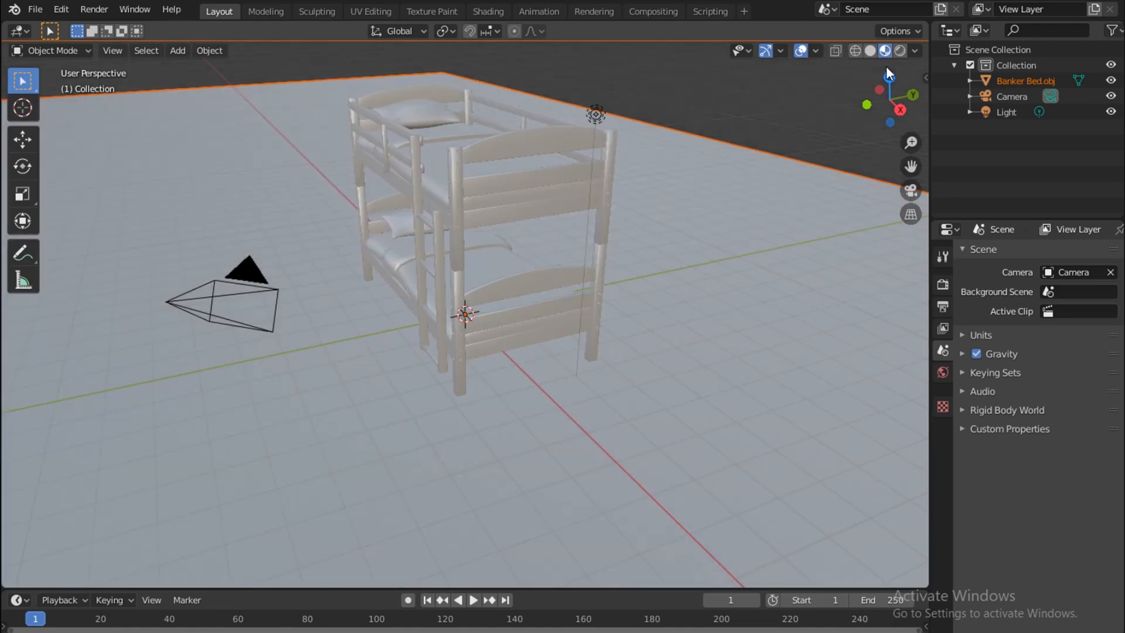
Show Material Preview shading, expand Banker Bed.obj in the Outliner and enter Edit Mode
{"action": "left_click", "coordinate": [487, 215]}
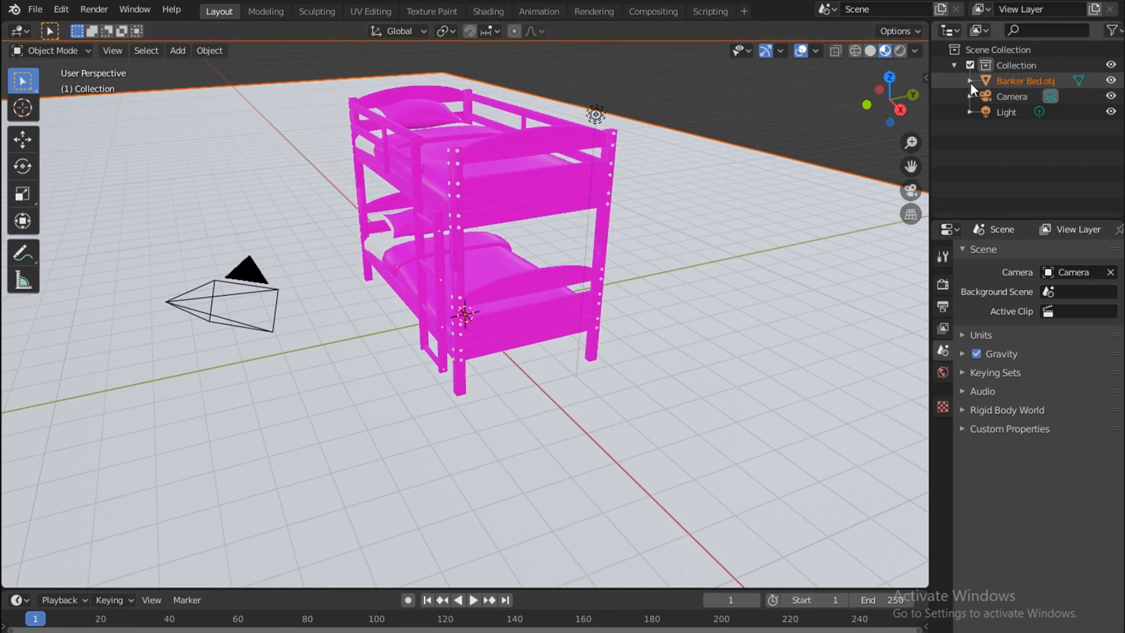
{"action": "left_click", "coordinate": [970, 81]}
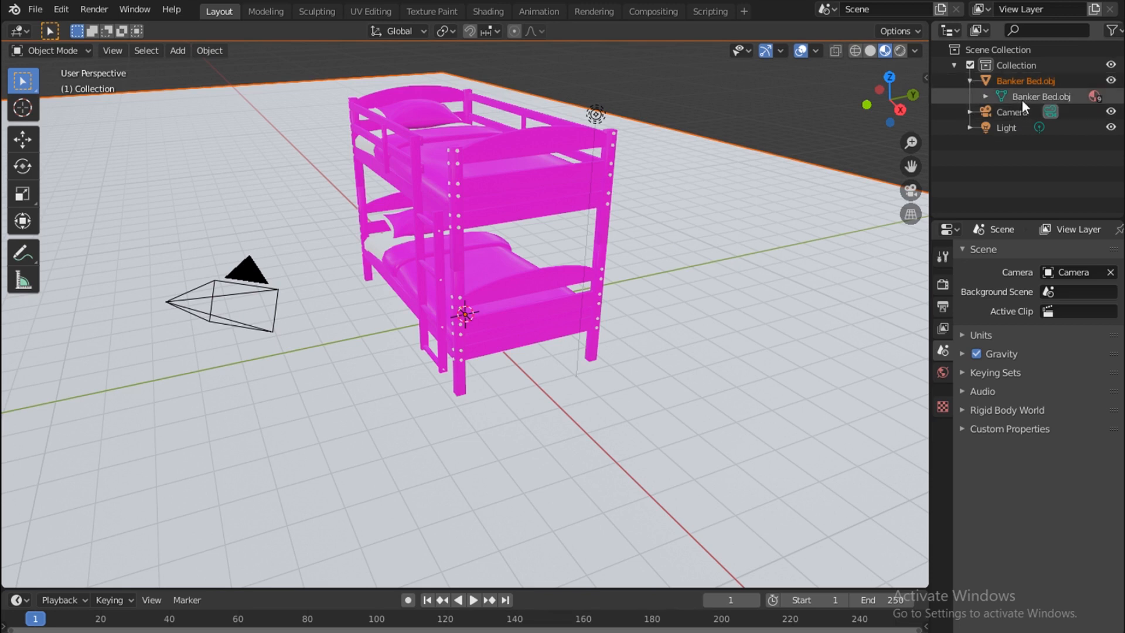
{"action": "key", "text": "Tab"}
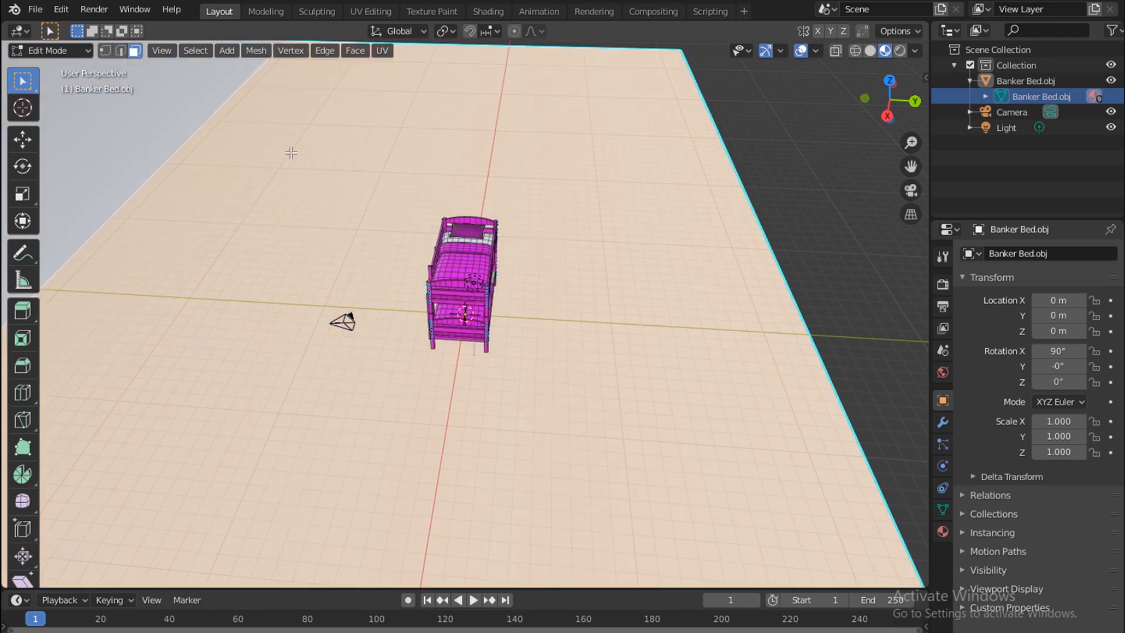
{"action": "mouse_move", "coordinate": [287, 168]}
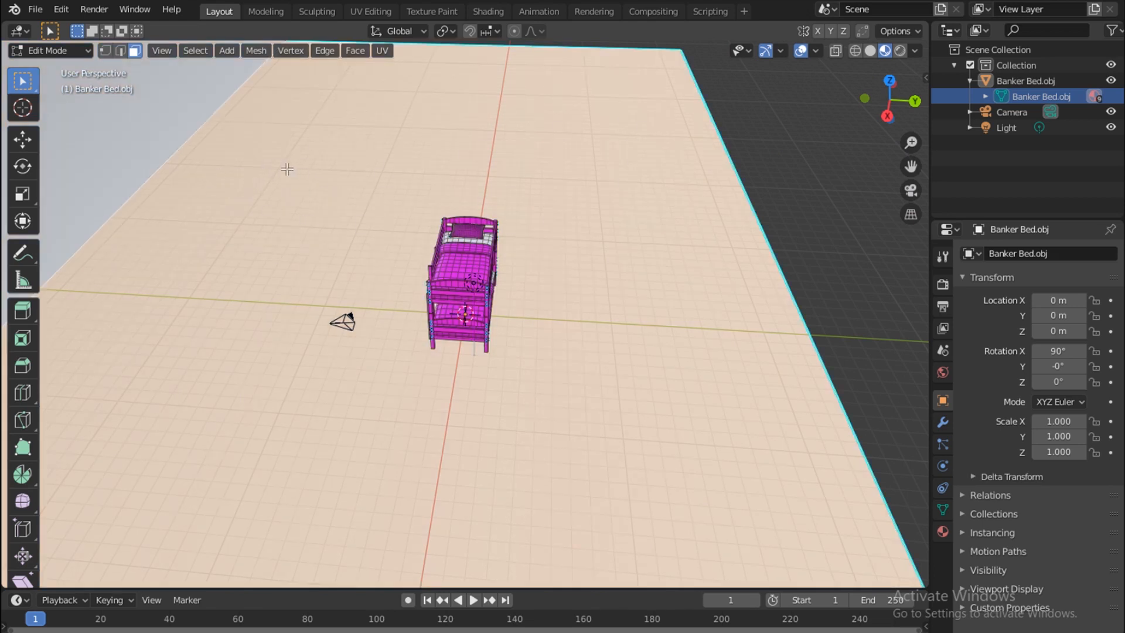
Separate the selected ground plane into its own object, Banker Bed.obj.001
{"action": "left_click", "coordinate": [134, 51]}
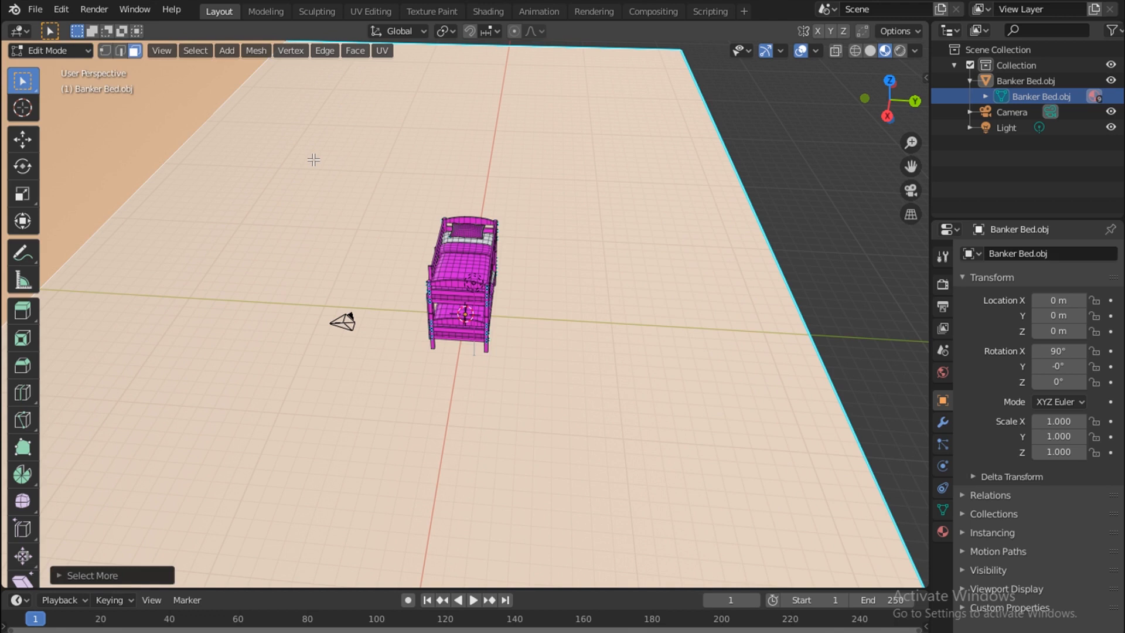
{"action": "mouse_move", "coordinate": [324, 155]}
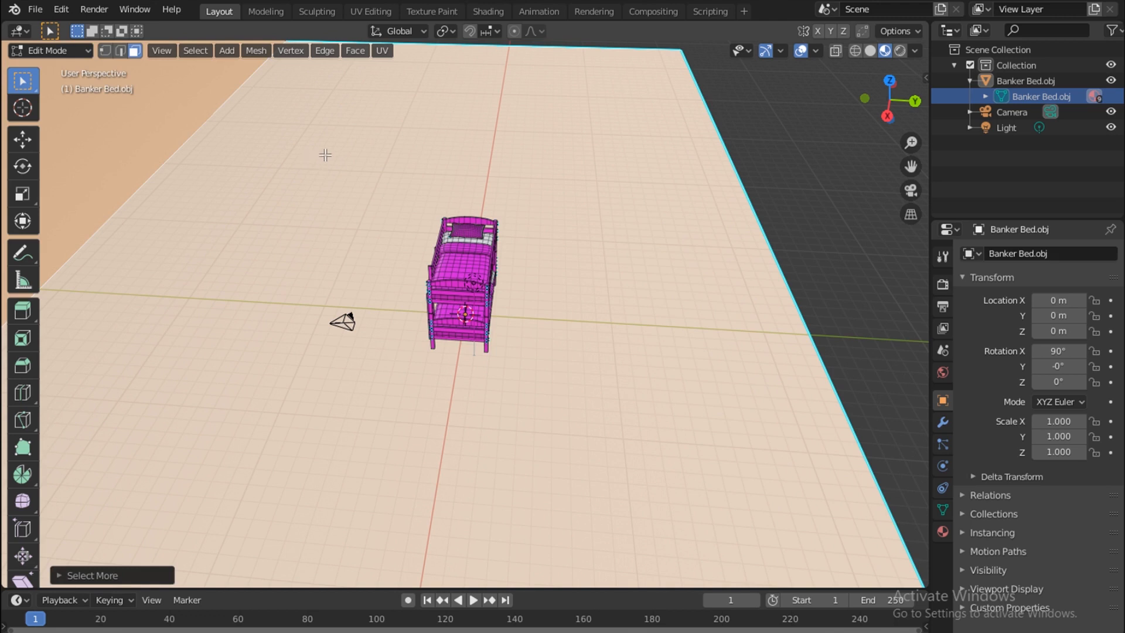
{"action": "key", "text": "p"}
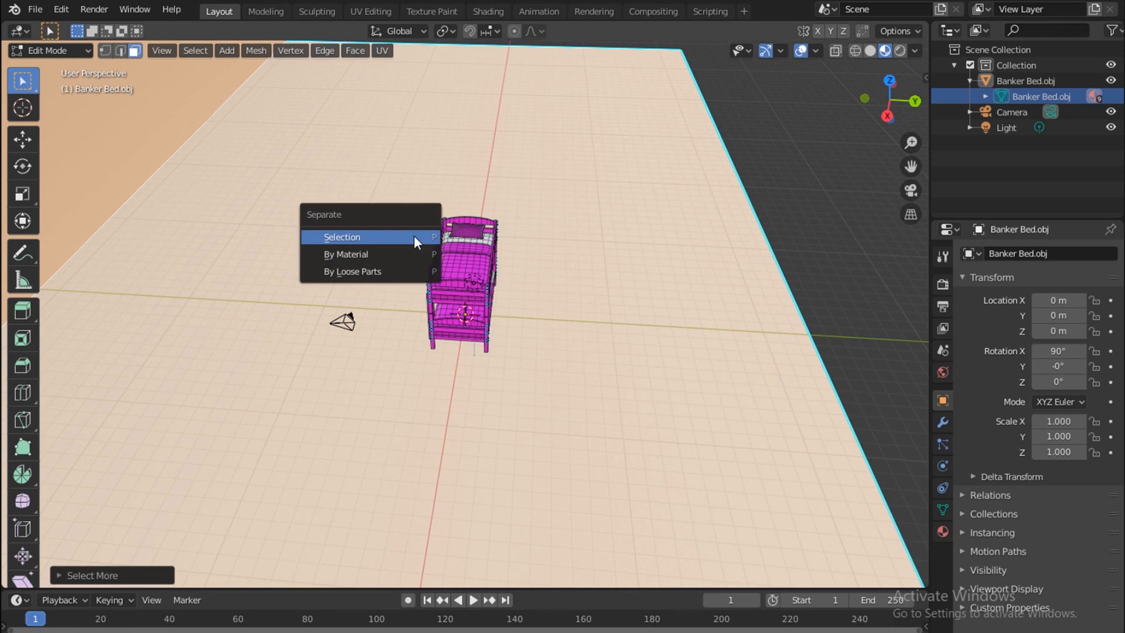
{"action": "mouse_move", "coordinate": [366, 240]}
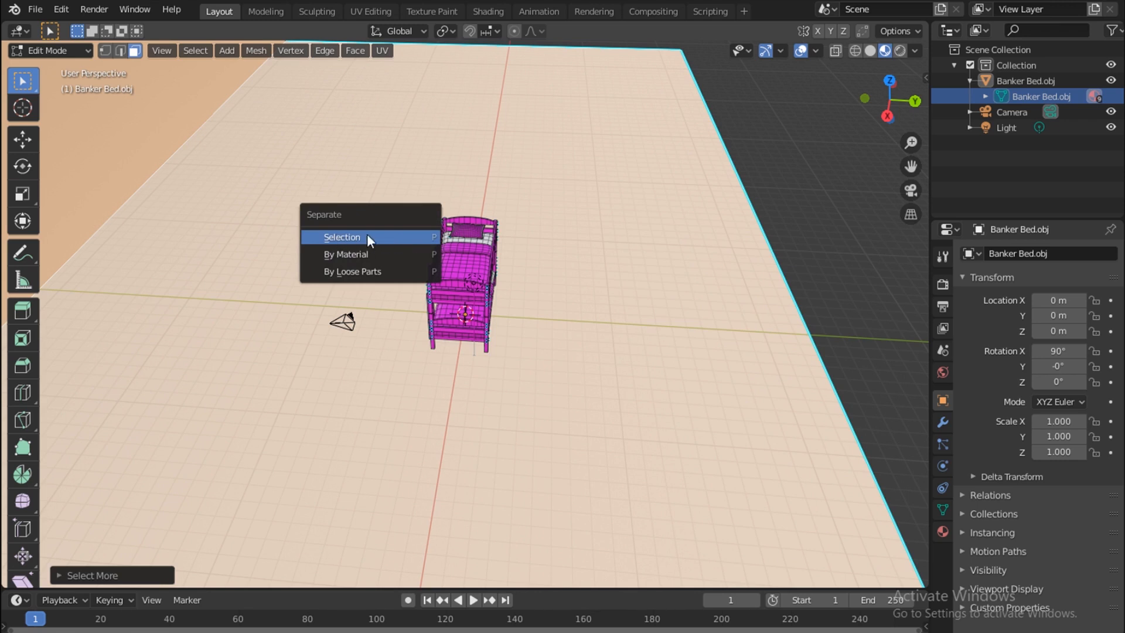
{"action": "left_click", "coordinate": [341, 236]}
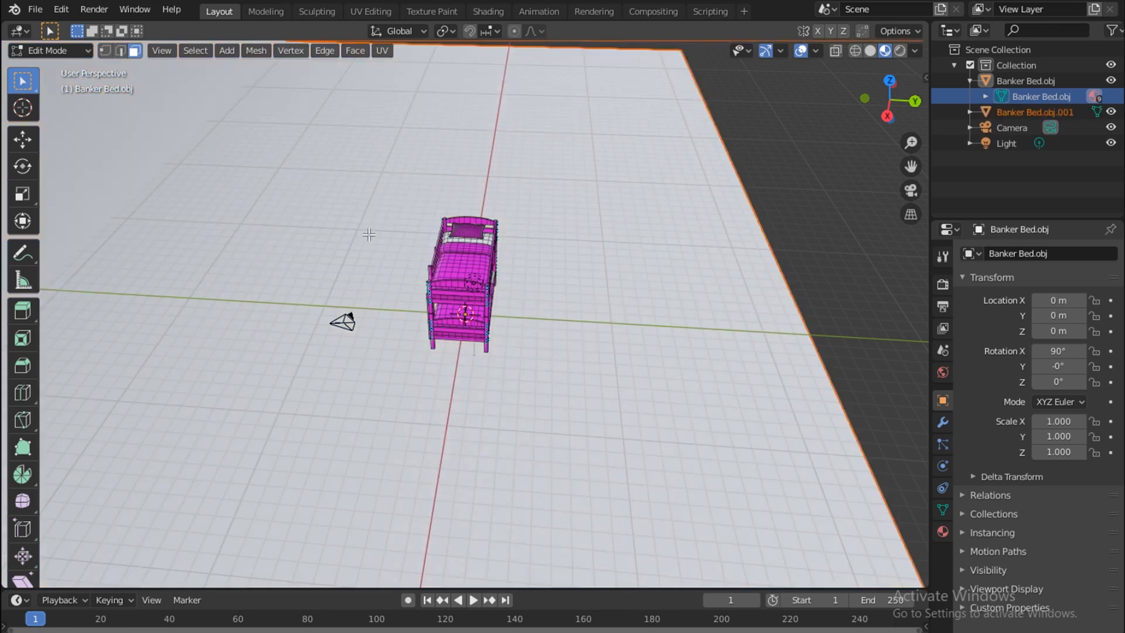
{"action": "left_click", "coordinate": [1034, 112]}
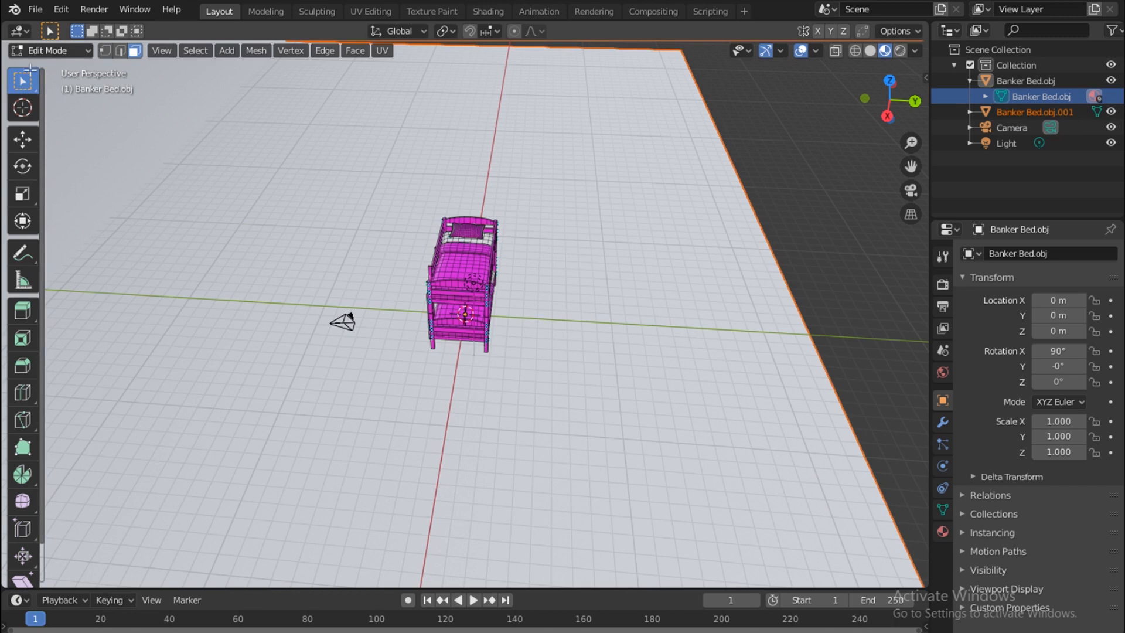
Switch the viewport back to Object Mode
{"action": "left_click", "coordinate": [49, 50]}
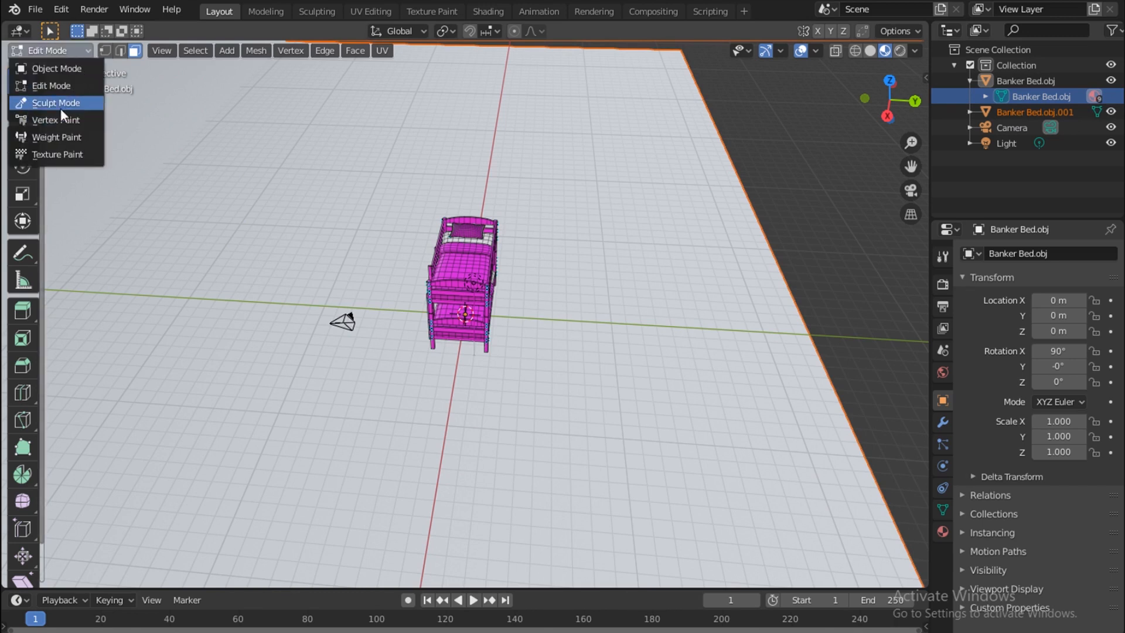
{"action": "mouse_move", "coordinate": [58, 68]}
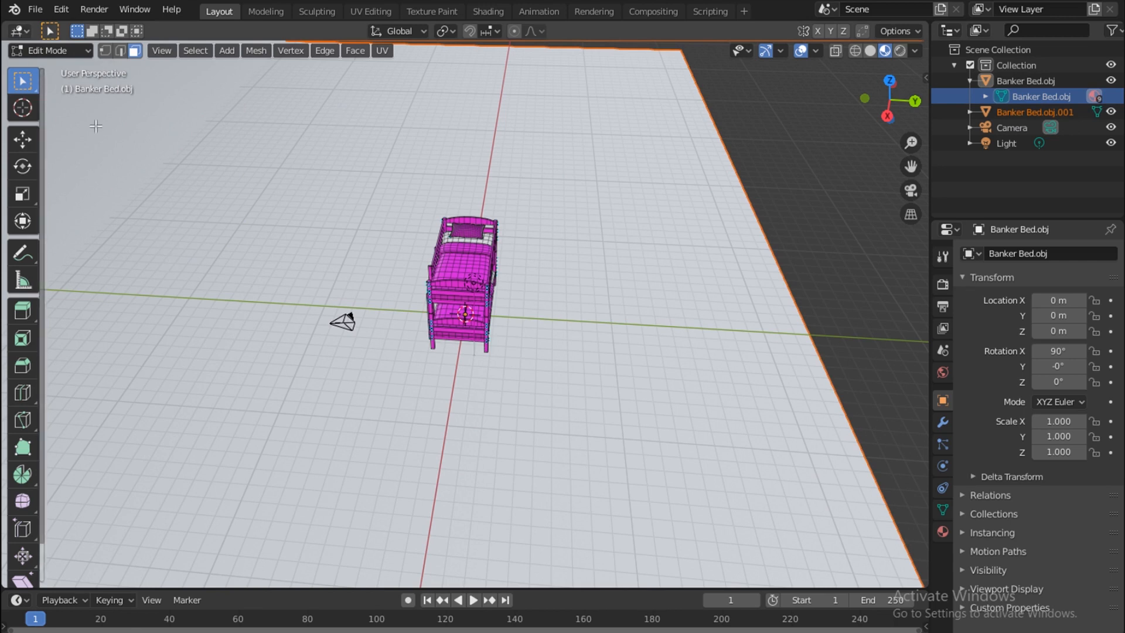
{"action": "left_click", "coordinate": [49, 51]}
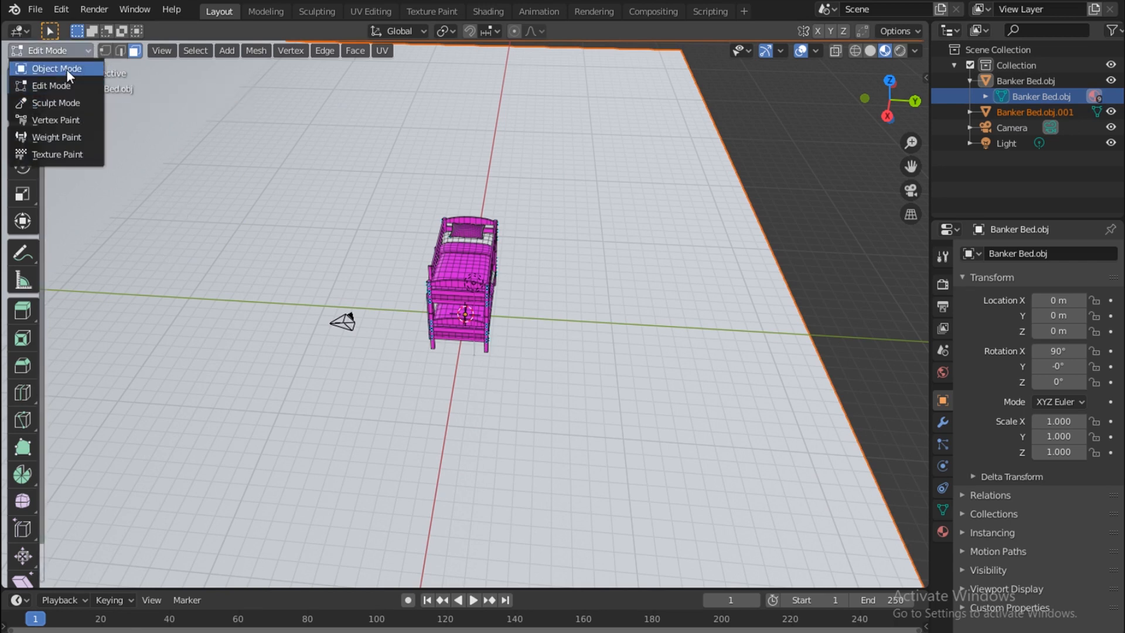
{"action": "left_click", "coordinate": [56, 68]}
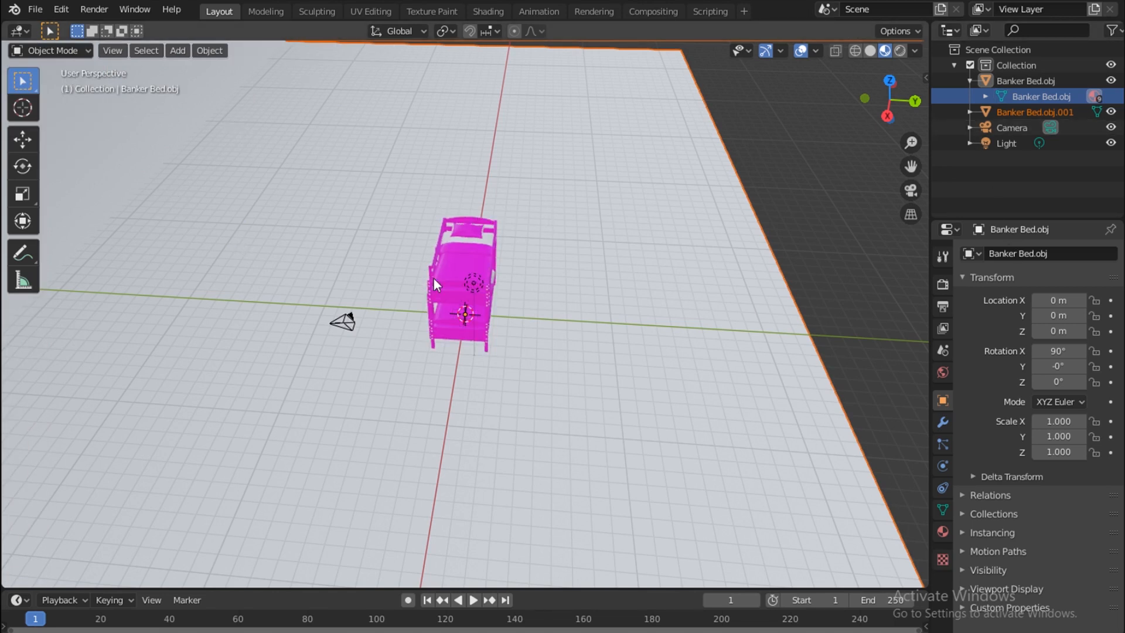
{"action": "mouse_move", "coordinate": [964, 266]}
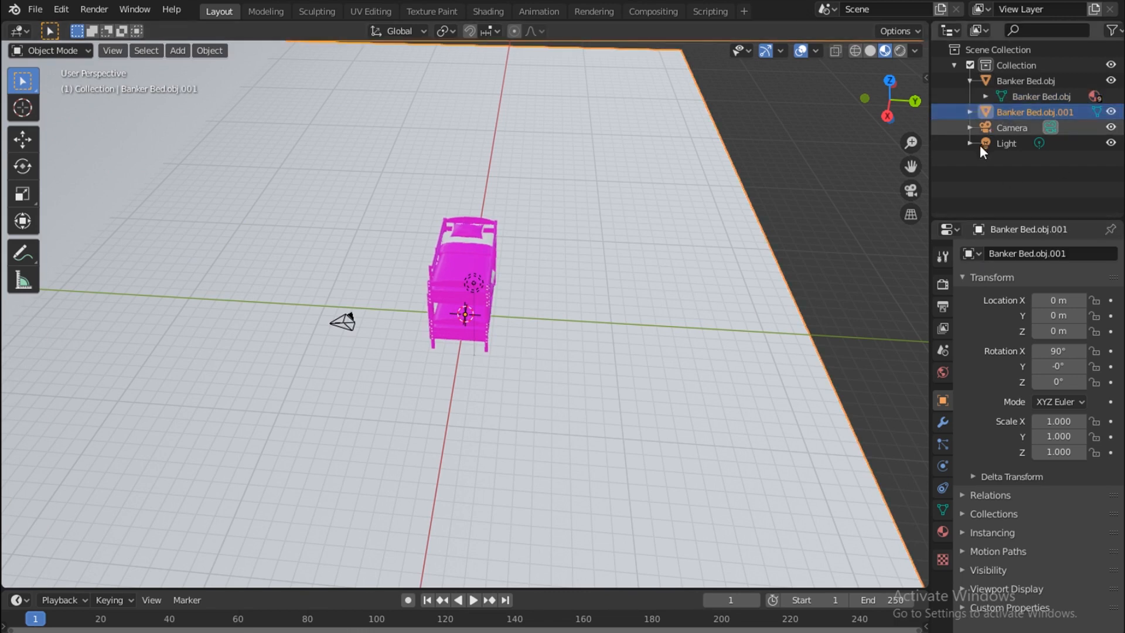
Rename Banker Bed.obj.001 to BG in the Outliner
{"action": "double_click", "coordinate": [1034, 111]}
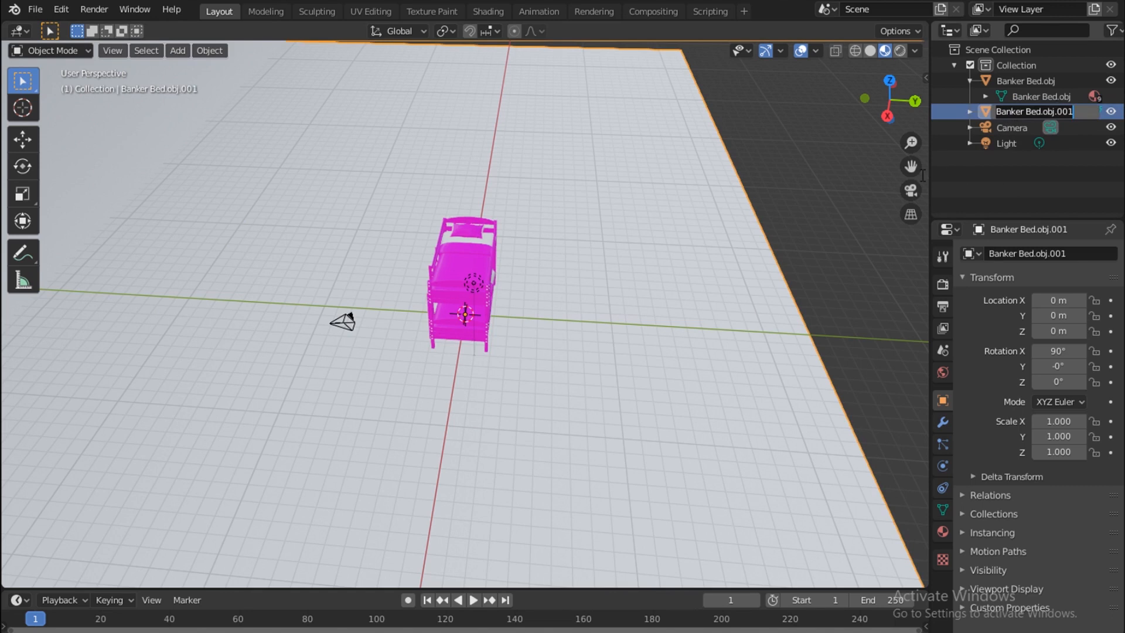
{"action": "type", "text": "BG"}
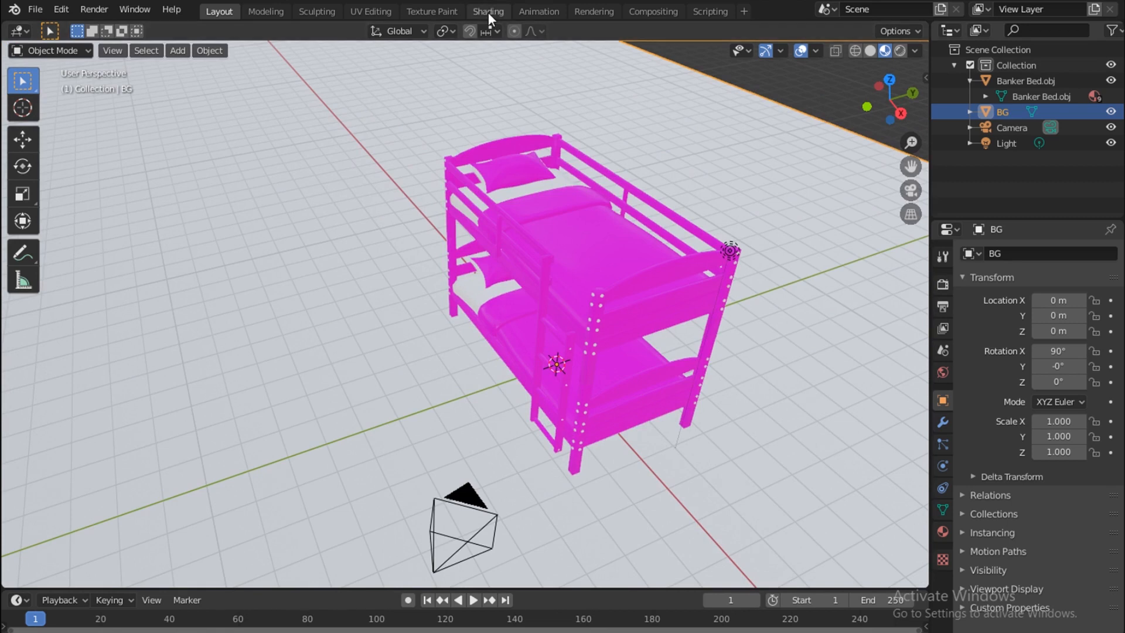
Switch to the Shading workspace and show the object's Material Properties
{"action": "left_click", "coordinate": [487, 11]}
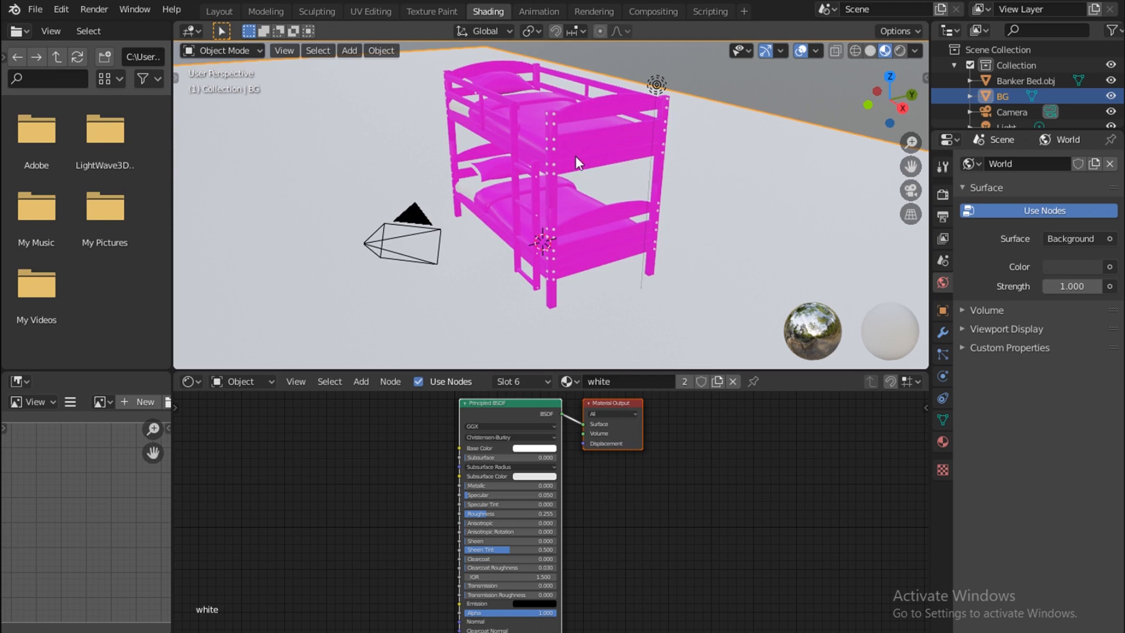
{"action": "mouse_move", "coordinate": [529, 108]}
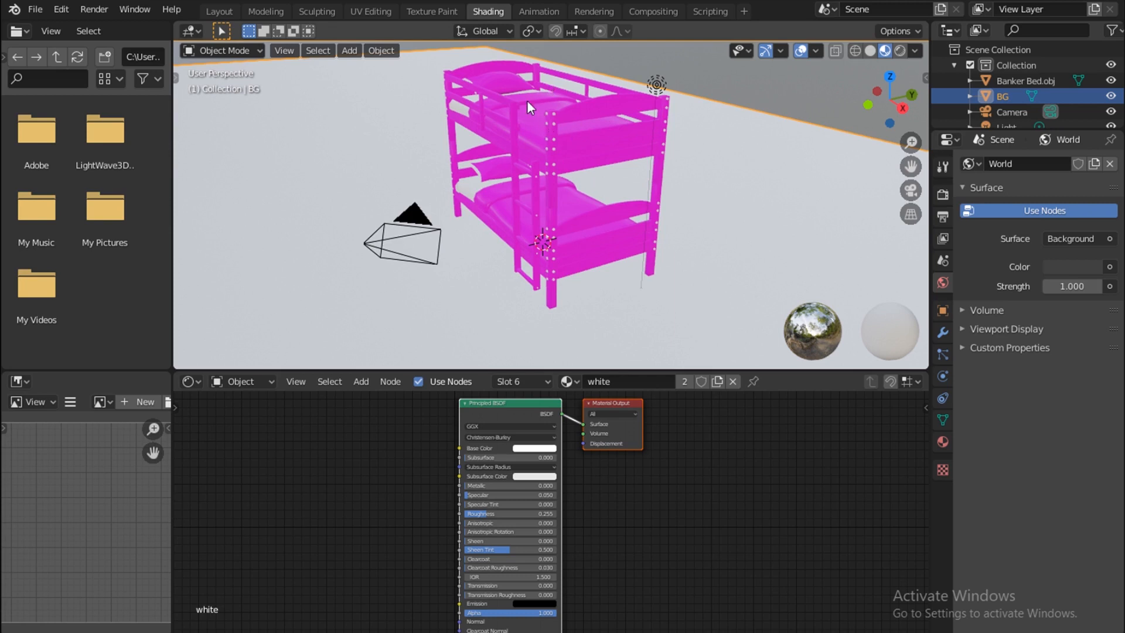
{"action": "mouse_move", "coordinate": [512, 195]}
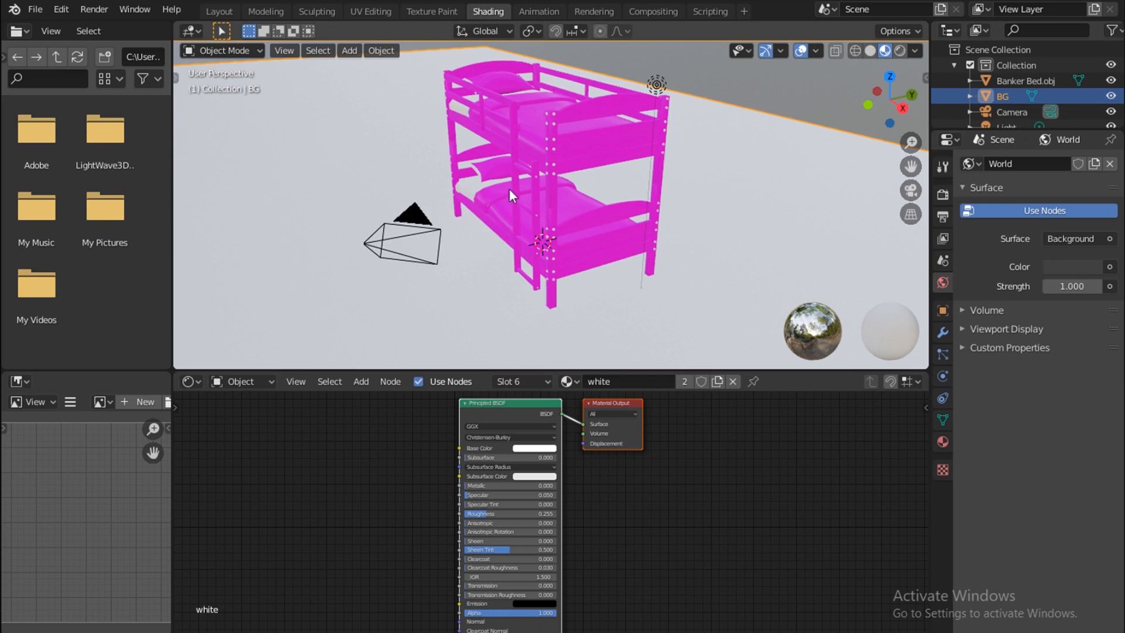
{"action": "mouse_move", "coordinate": [520, 132]}
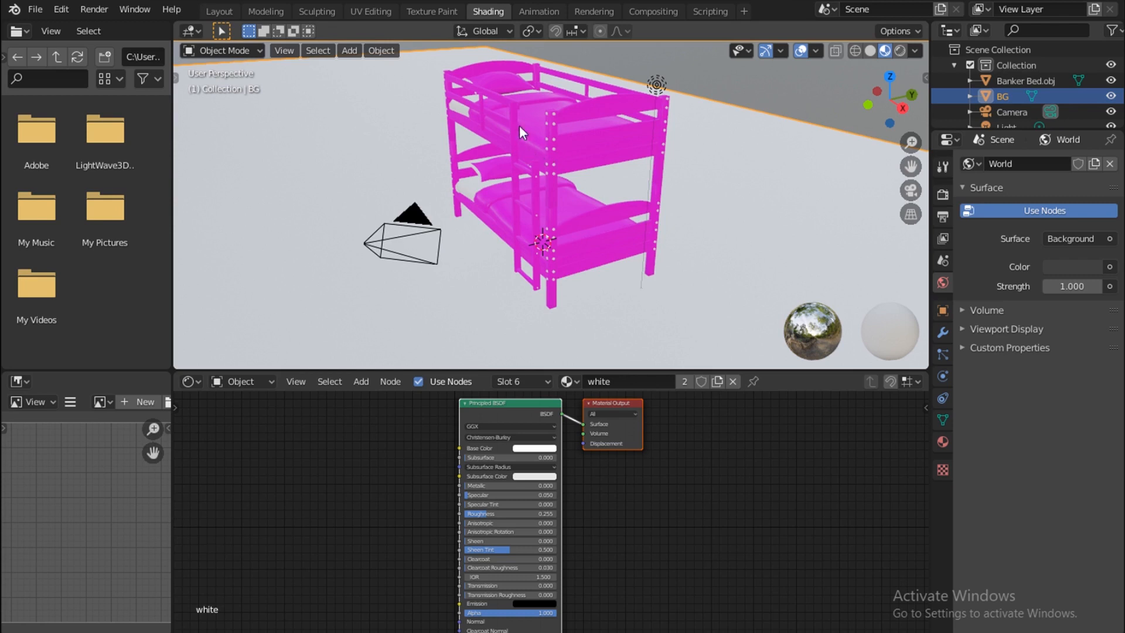
{"action": "mouse_move", "coordinate": [530, 161]}
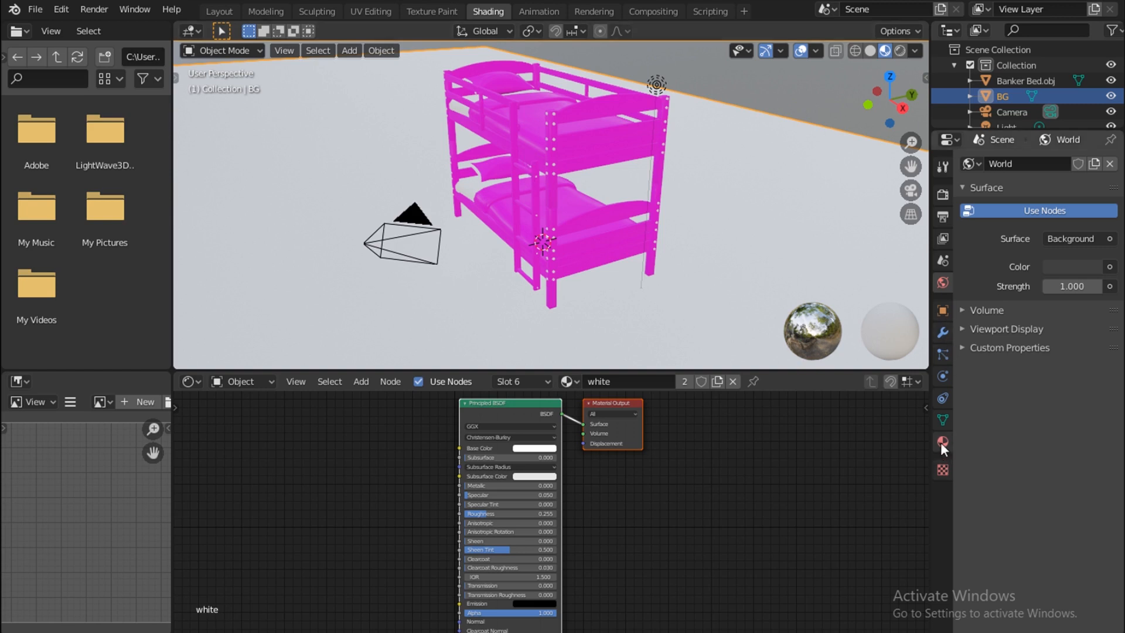
{"action": "left_click", "coordinate": [941, 442]}
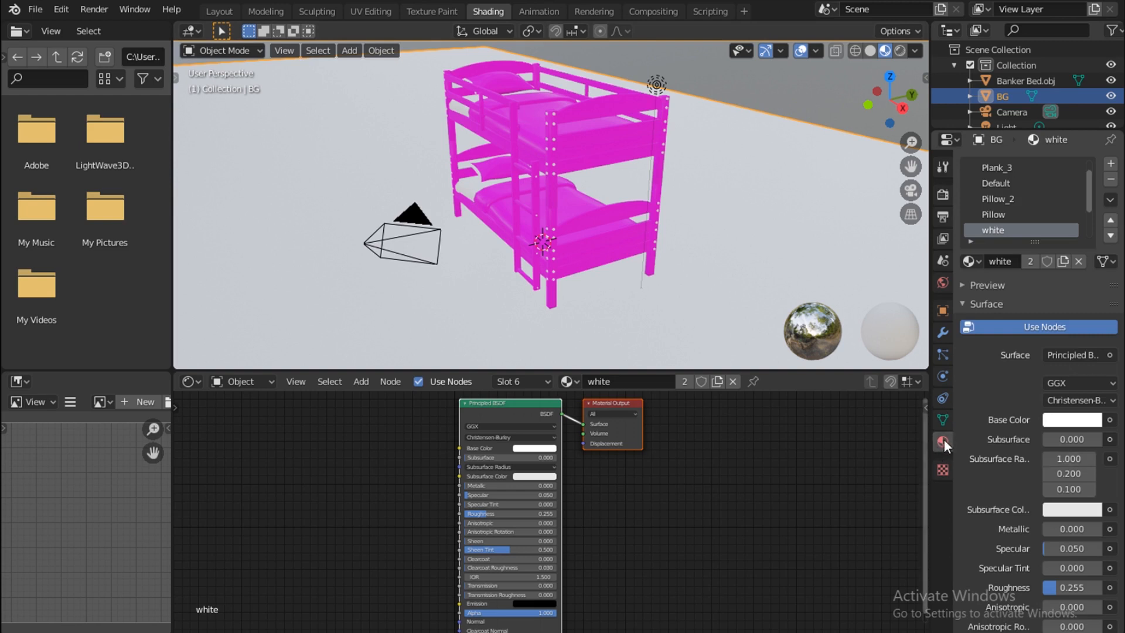
{"action": "mouse_move", "coordinate": [943, 463]}
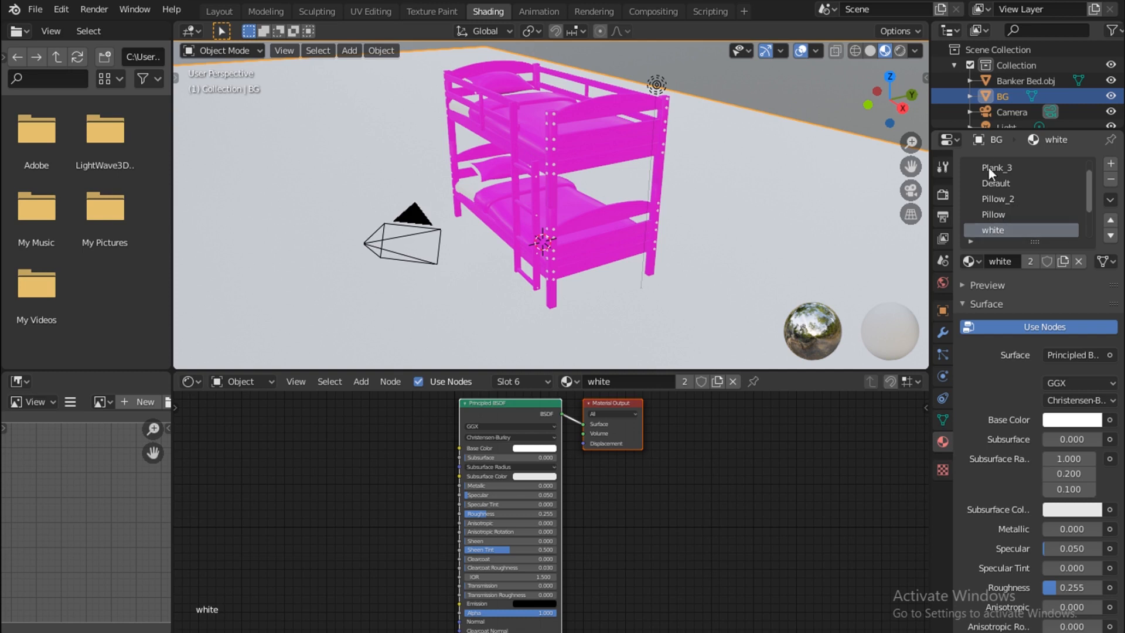
{"action": "mouse_move", "coordinate": [1007, 213]}
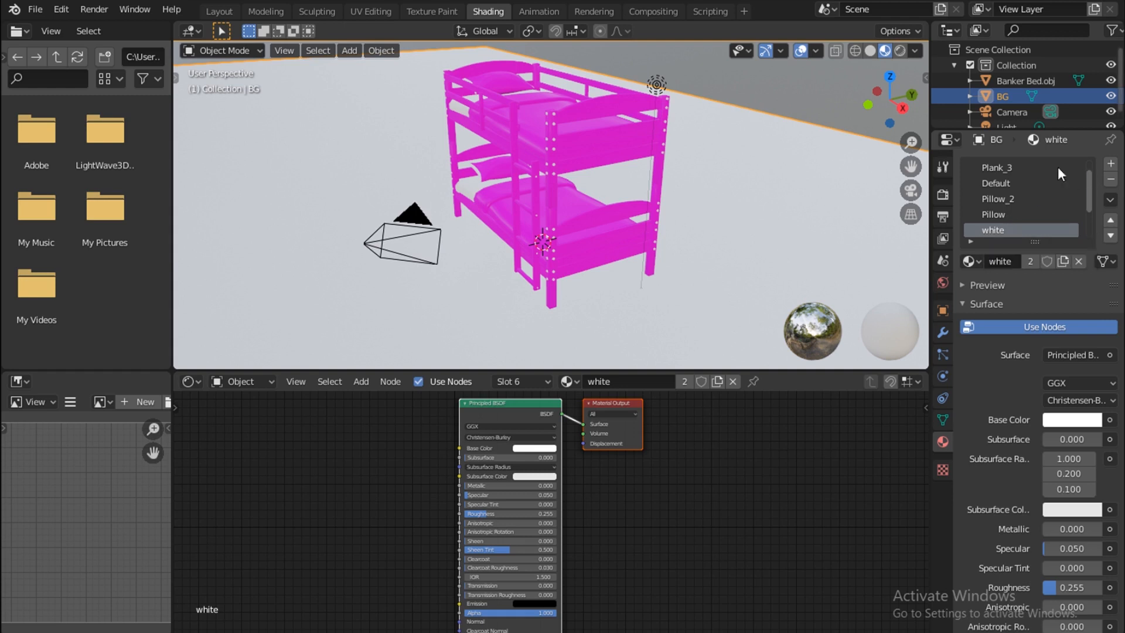
{"action": "mouse_move", "coordinate": [984, 196]}
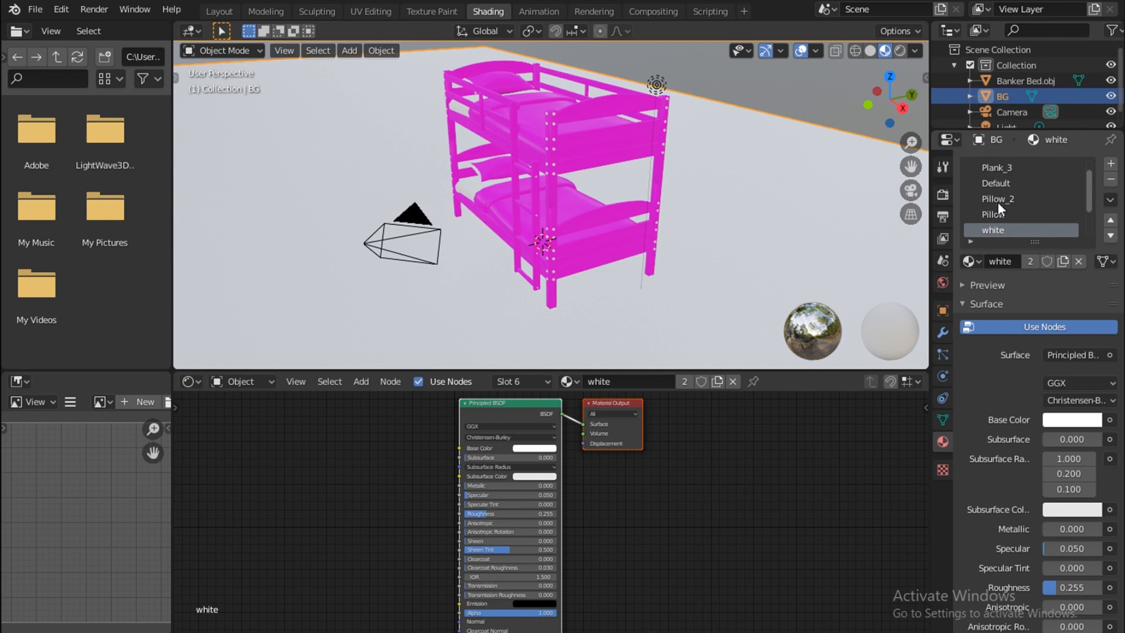
{"action": "mouse_move", "coordinate": [1005, 187]}
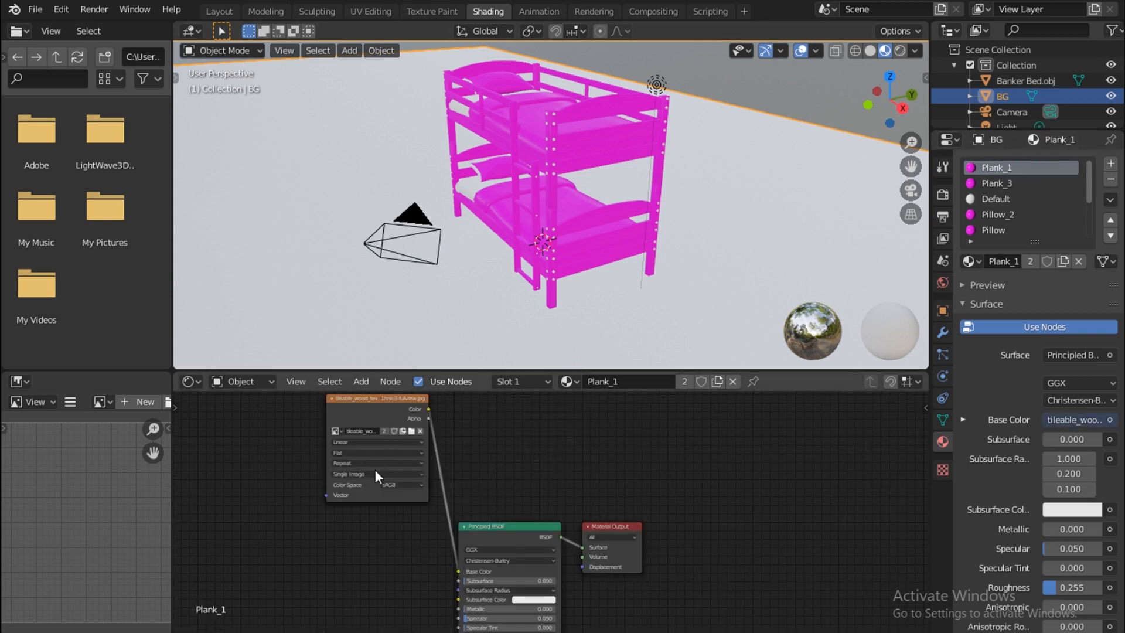
{"action": "mouse_move", "coordinate": [342, 488]}
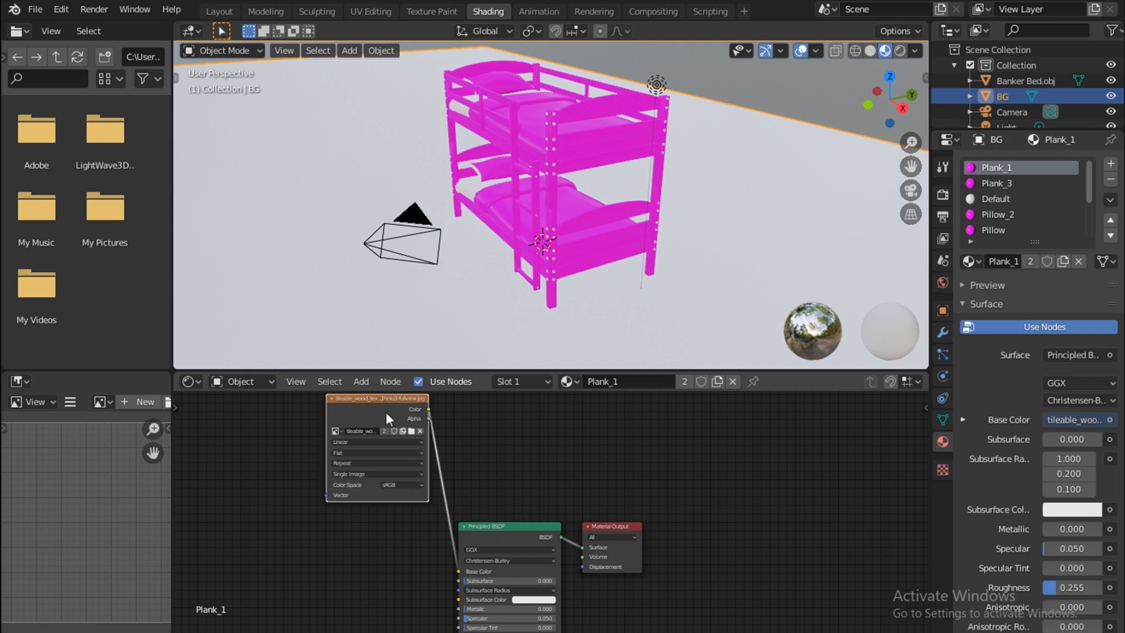
Set Plank_1's Principled BSDF Specular and Roughness to 0.5
{"action": "left_click_drag", "start_coordinate": [376, 413], "coordinate": [315, 513]}
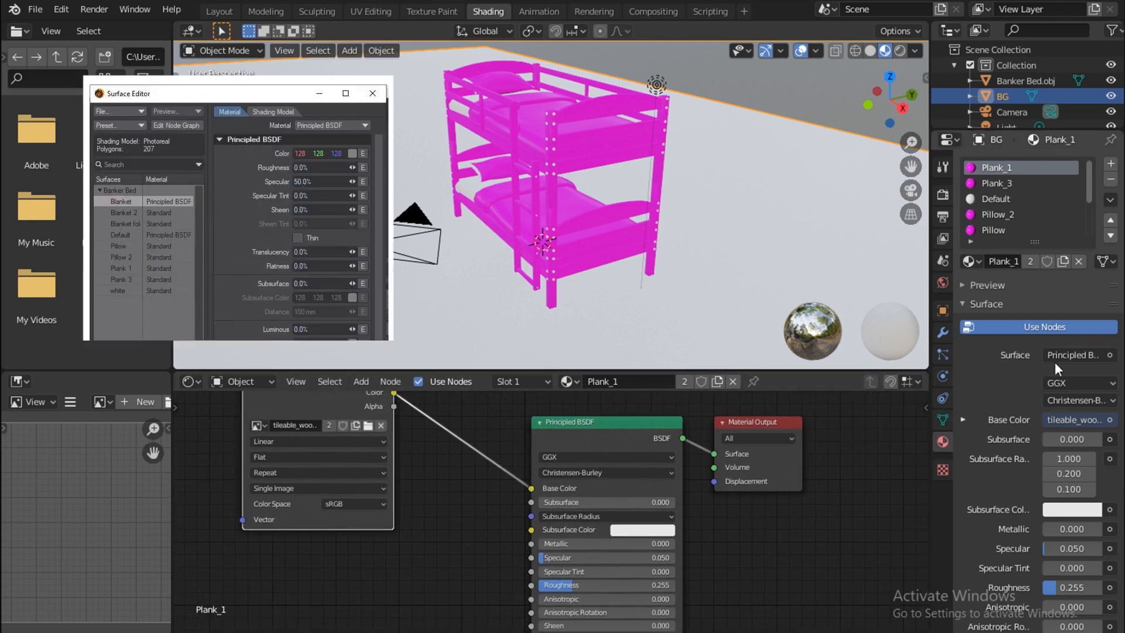
{"action": "scroll", "scroll_direction": "down", "scroll_amount": 3}
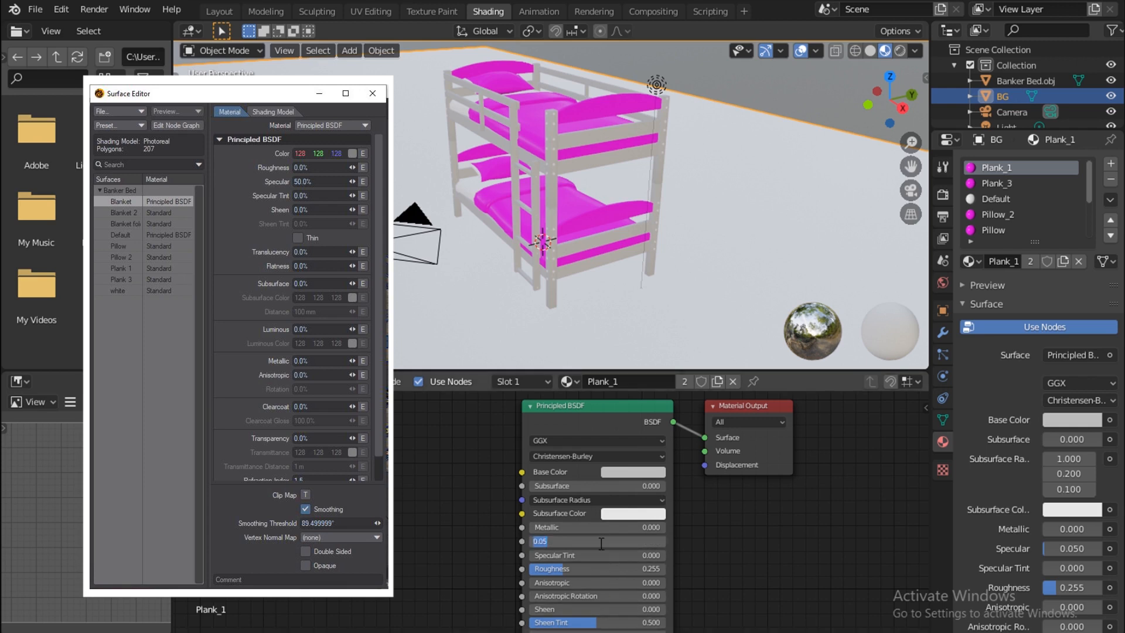
{"action": "left_click", "coordinate": [371, 94]}
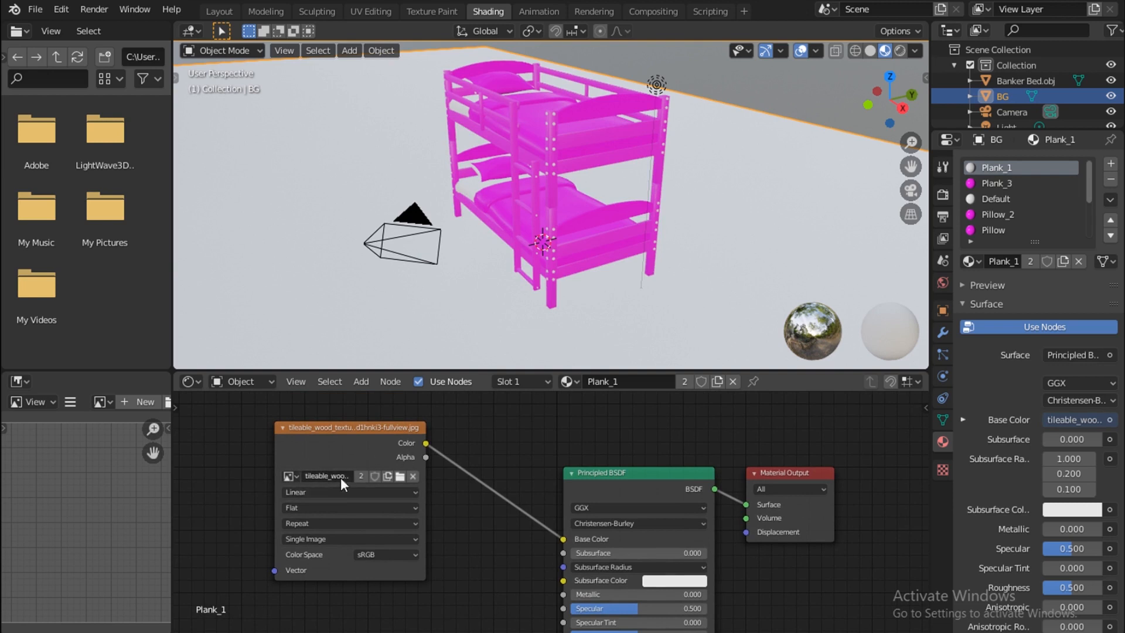
{"action": "mouse_move", "coordinate": [328, 477]}
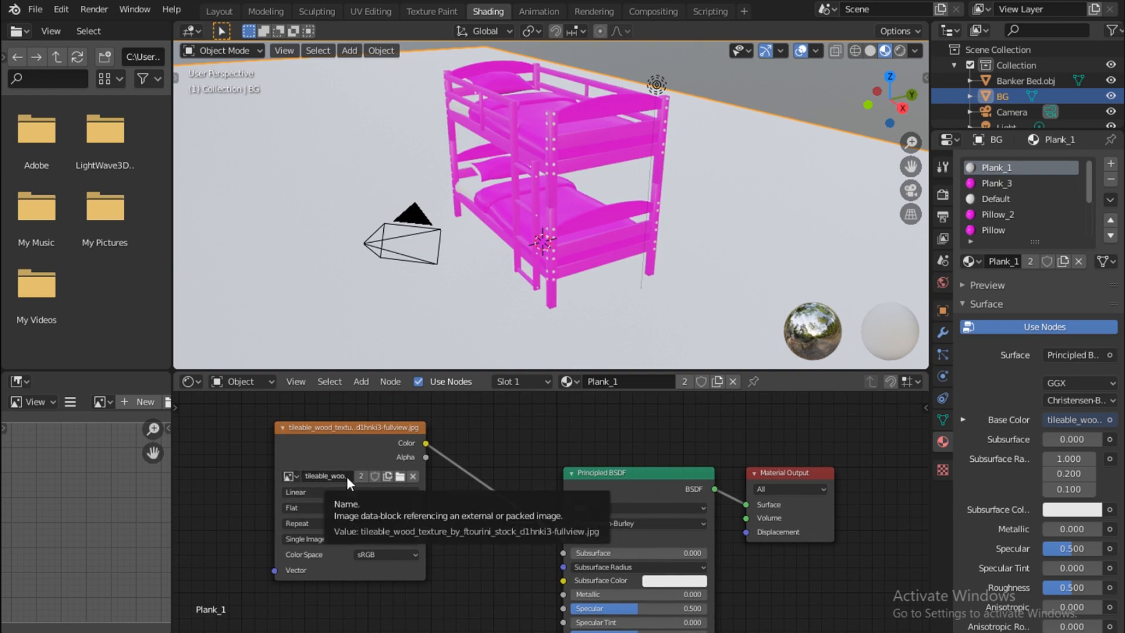
{"action": "mouse_move", "coordinate": [362, 486]}
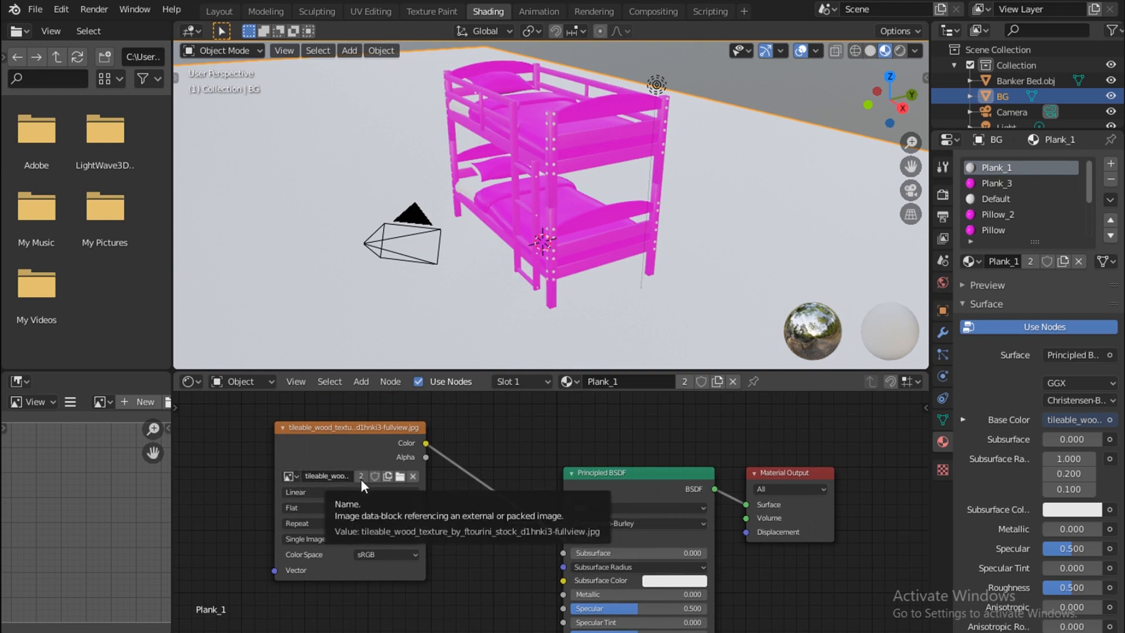
{"action": "mouse_move", "coordinate": [400, 478]}
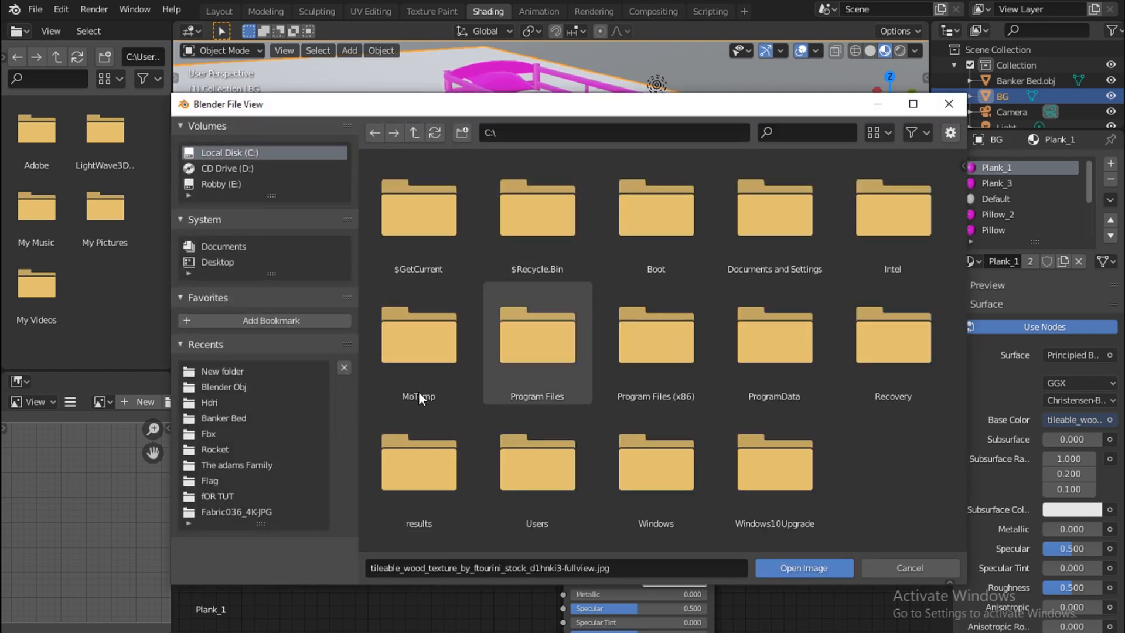
Load the tileable wood jpg from the Banker Bed pictures folder into Plank_1's Image Texture node
{"action": "left_click", "coordinate": [418, 335]}
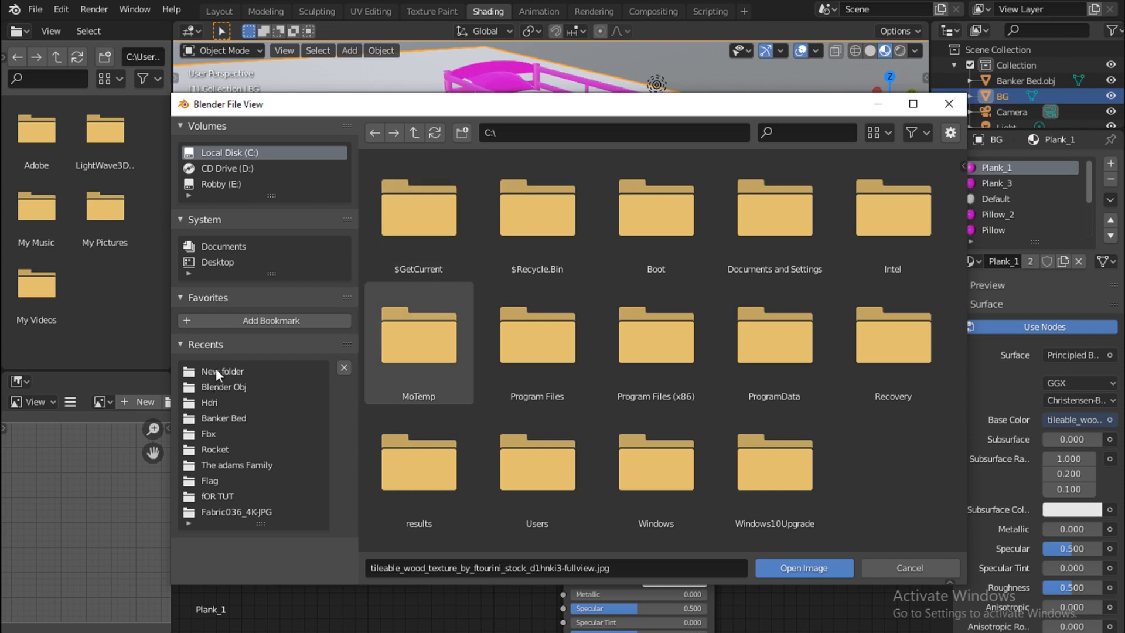
{"action": "mouse_move", "coordinate": [219, 376]}
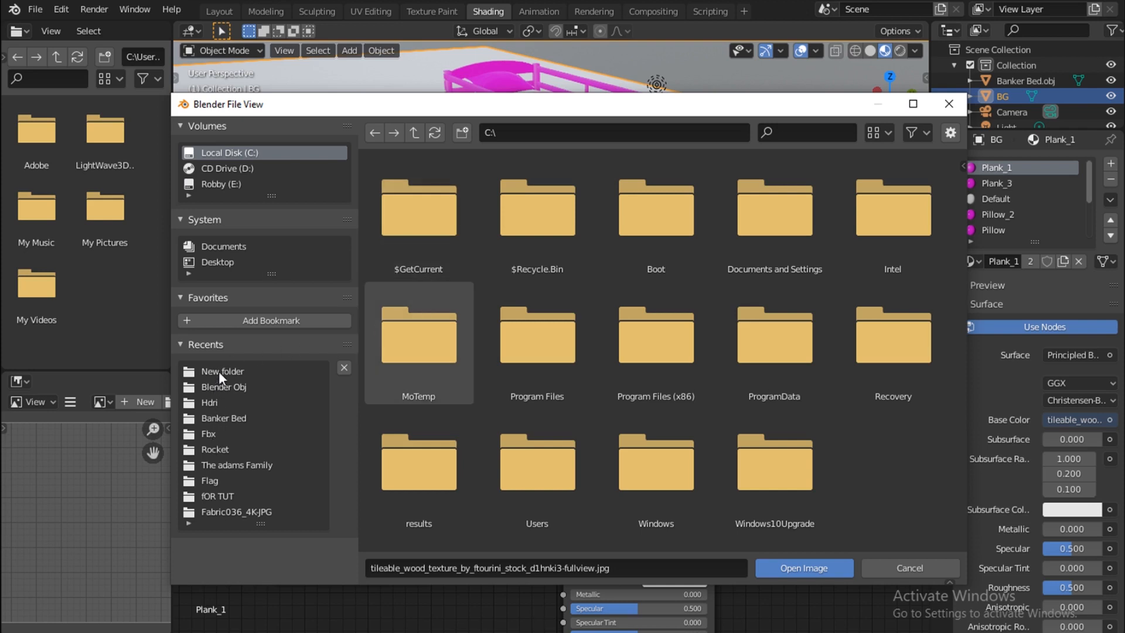
{"action": "left_click", "coordinate": [222, 417]}
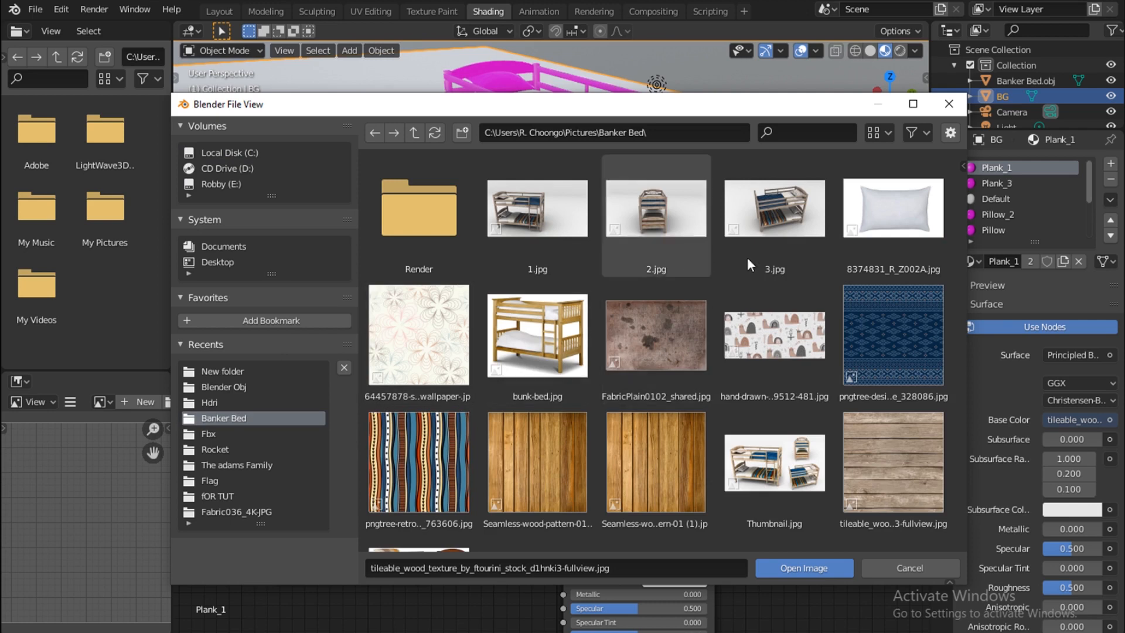
{"action": "left_click", "coordinate": [893, 460]}
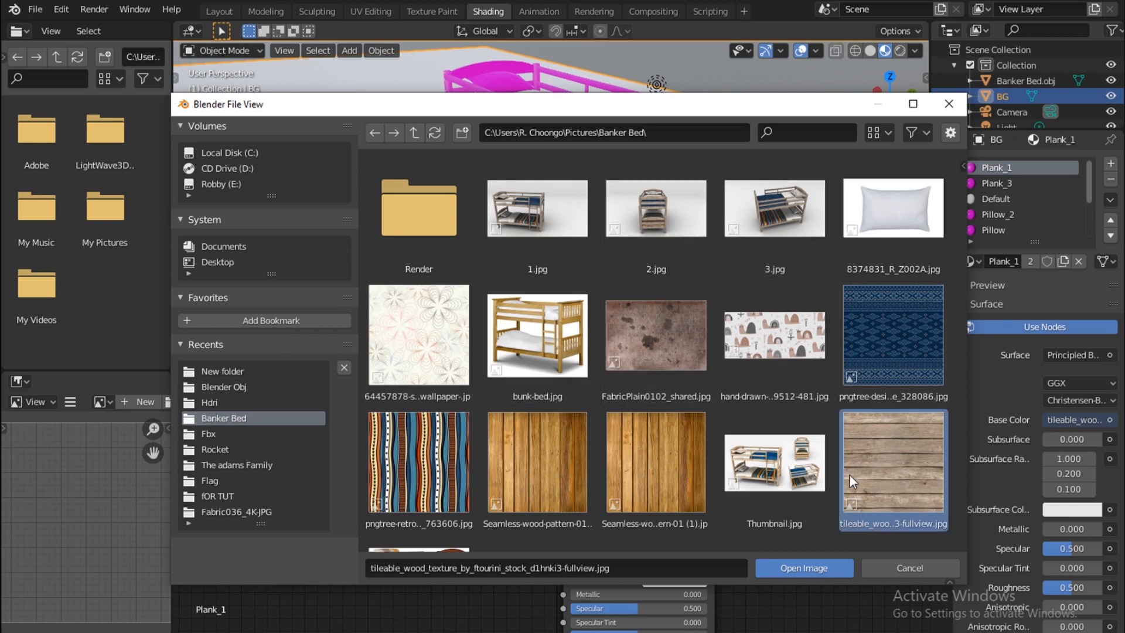
{"action": "mouse_move", "coordinate": [804, 567]}
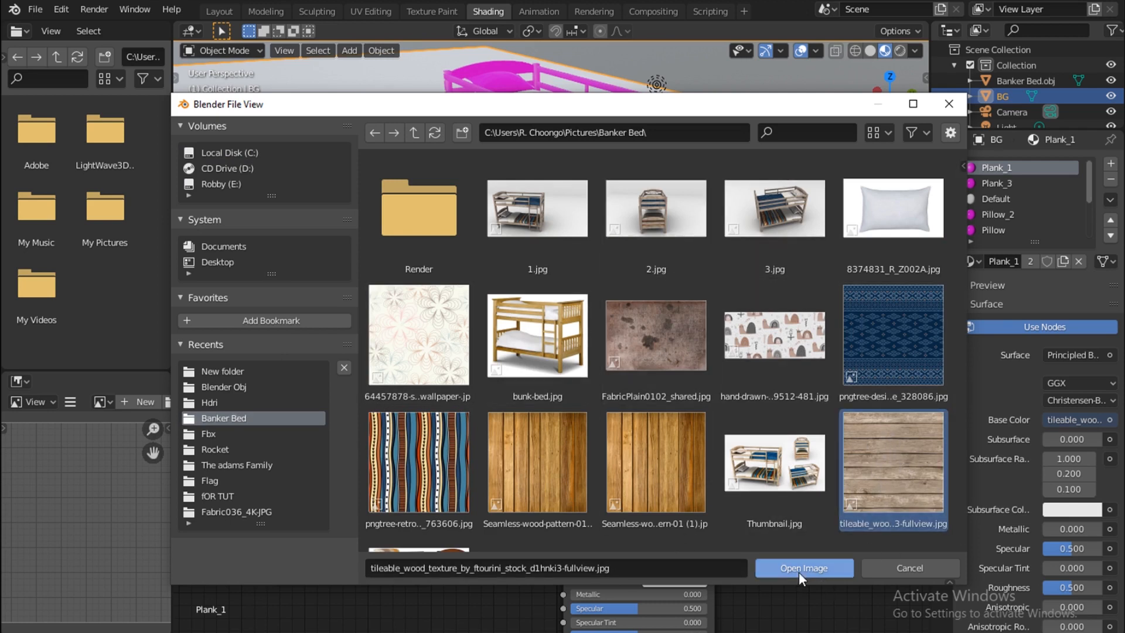
{"action": "left_click", "coordinate": [803, 567]}
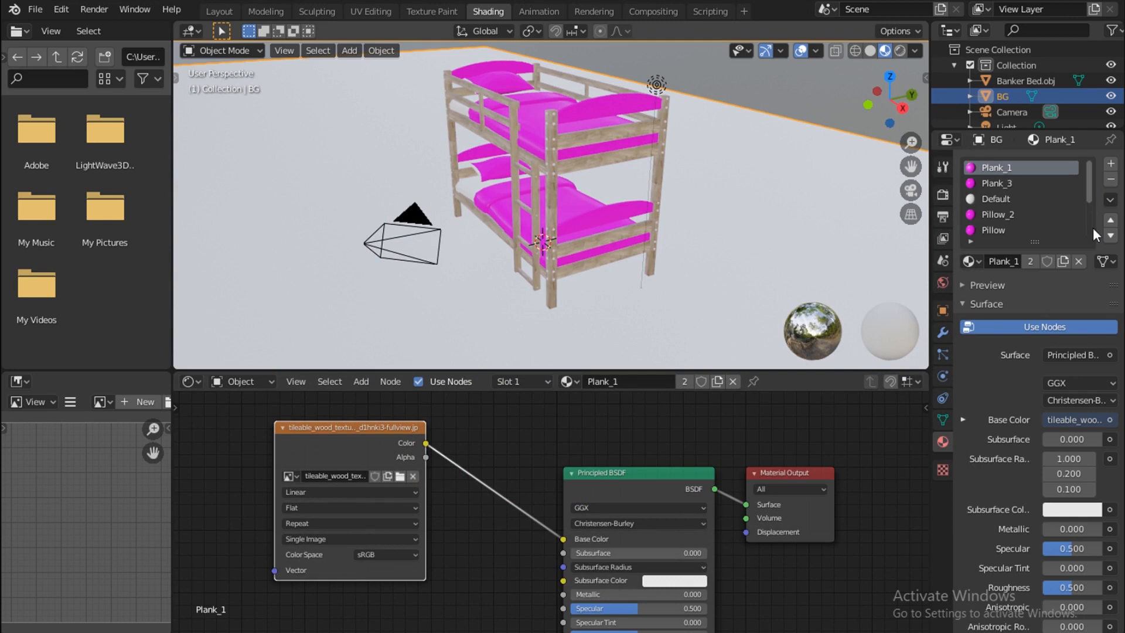
{"action": "mouse_move", "coordinate": [504, 178]}
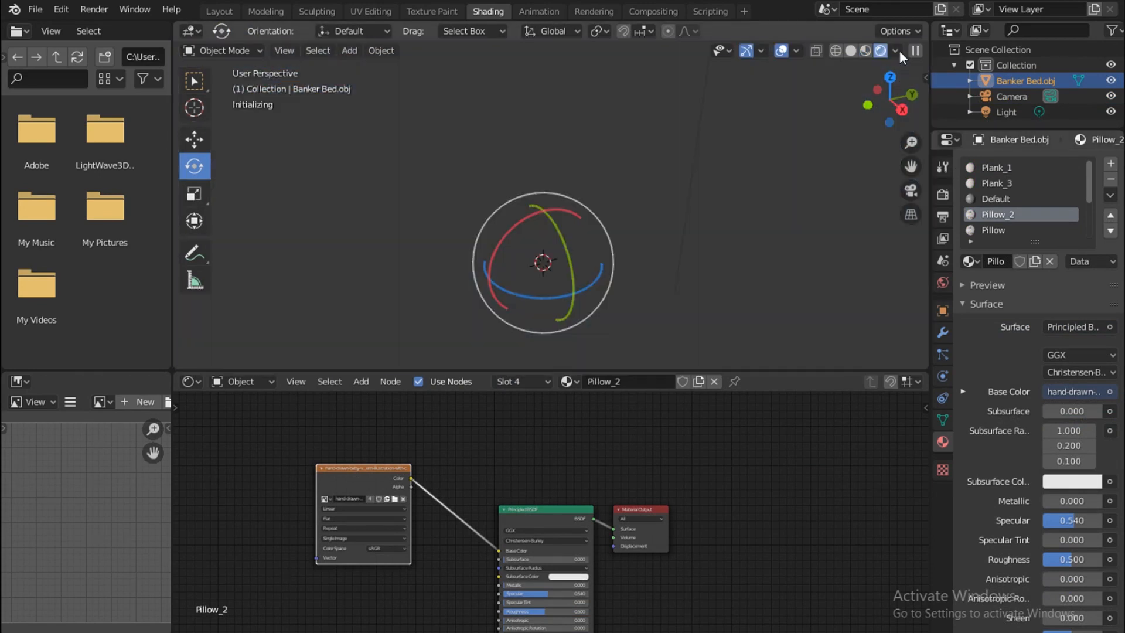
Shade the viewport in Material Preview to check the textured bed, then enter Edit Mode
{"action": "left_click", "coordinate": [879, 51]}
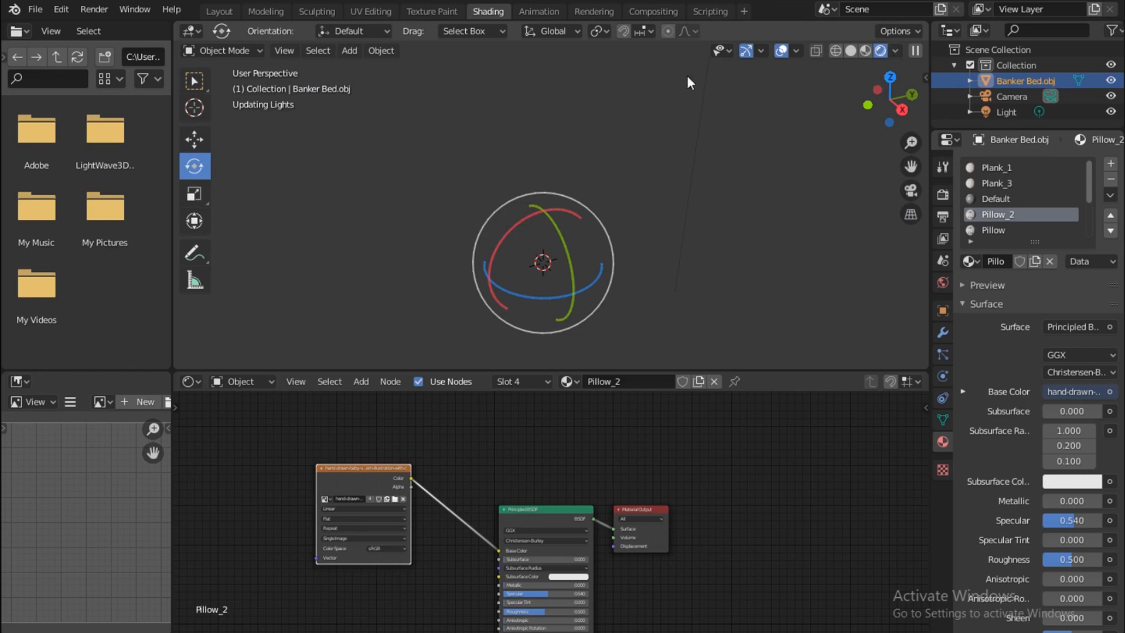
{"action": "mouse_move", "coordinate": [689, 231]}
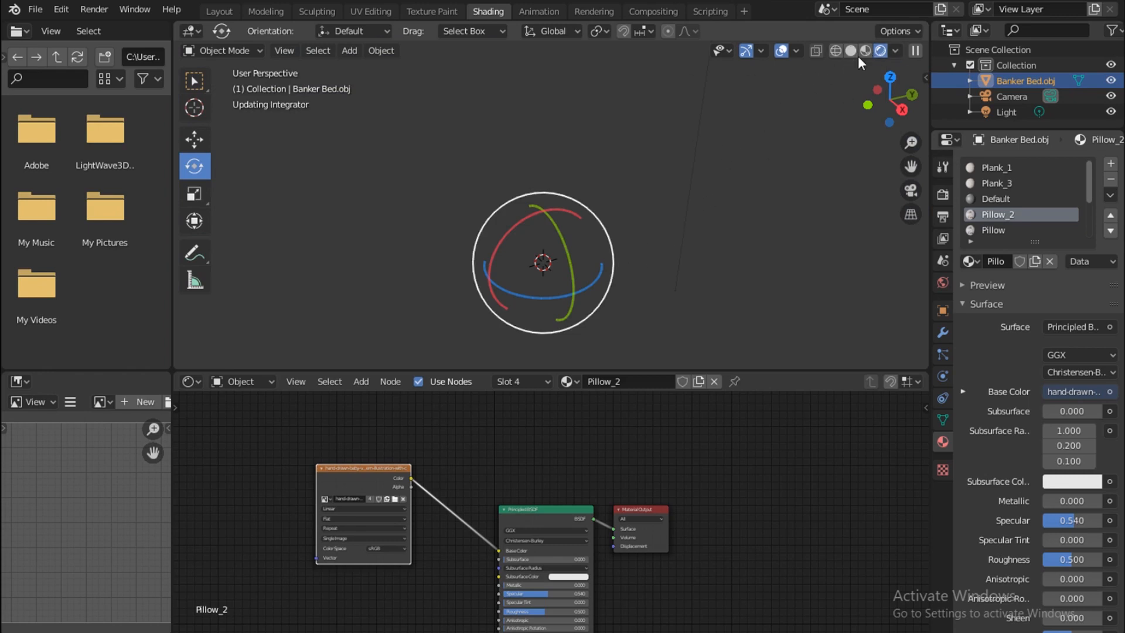
{"action": "left_click", "coordinate": [880, 50]}
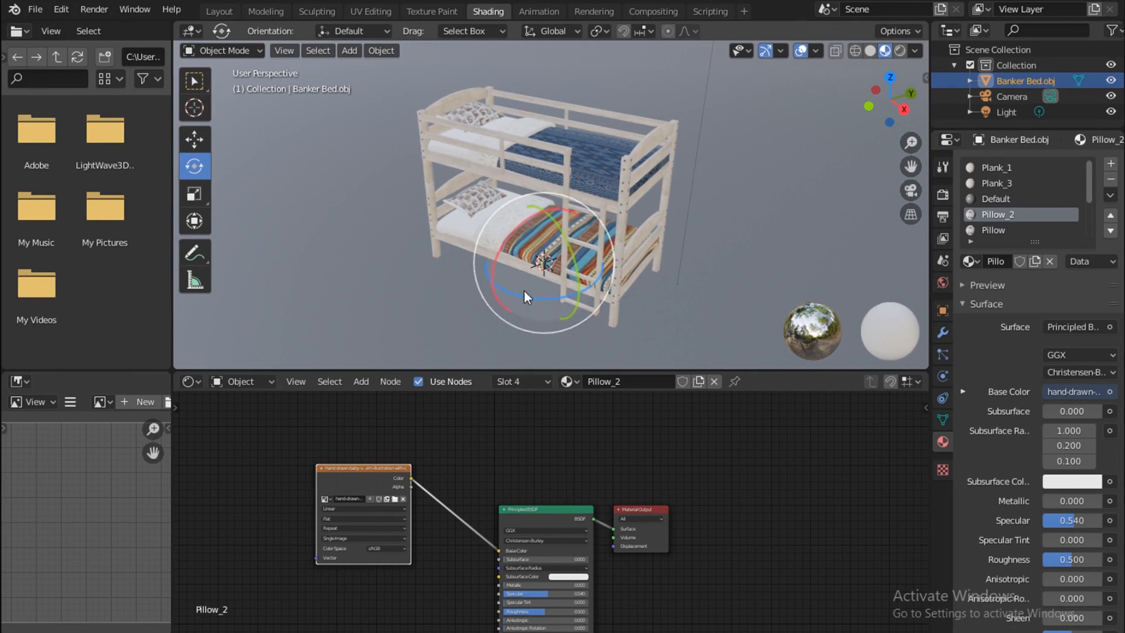
{"action": "key", "text": "Tab"}
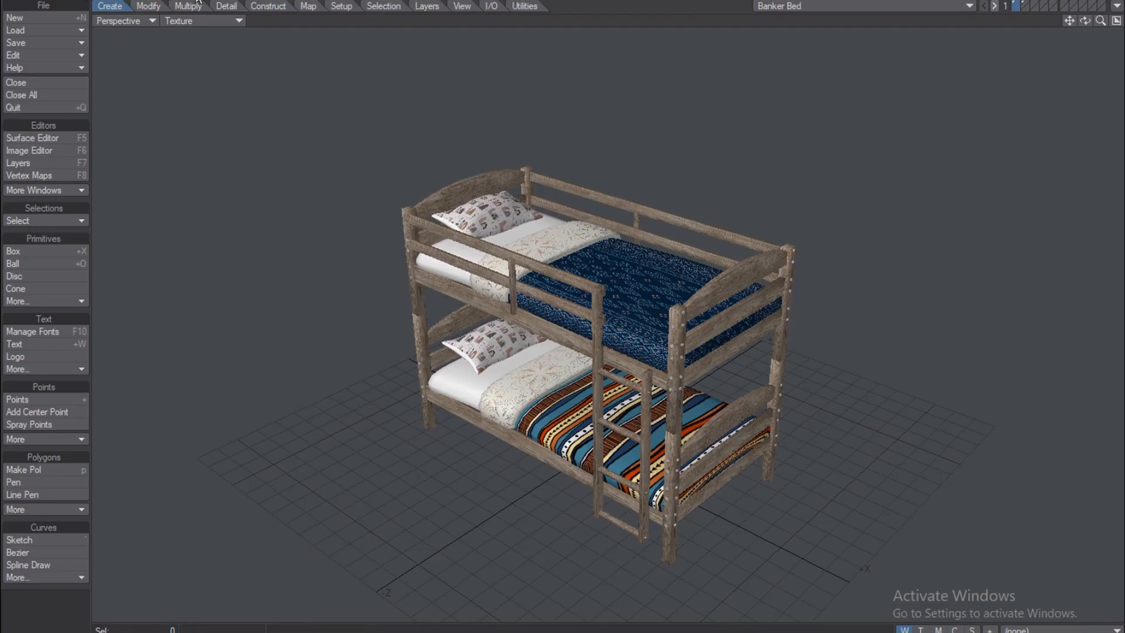
Switch the viewport's rendering style to Textured Wire
{"action": "left_click", "coordinate": [203, 21]}
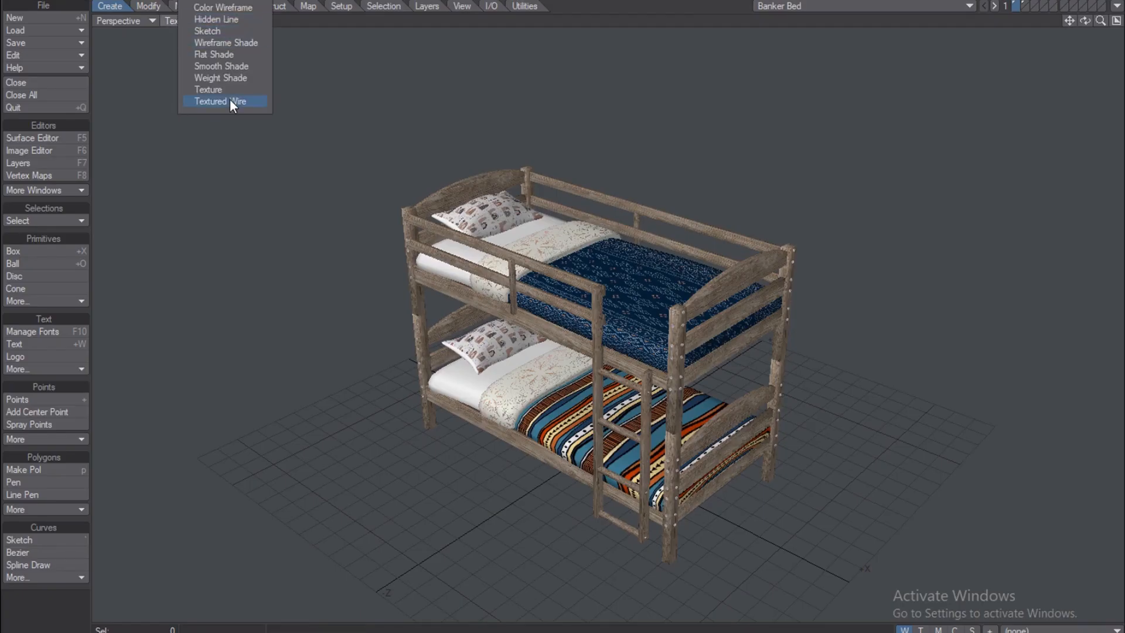
{"action": "left_click", "coordinate": [219, 101]}
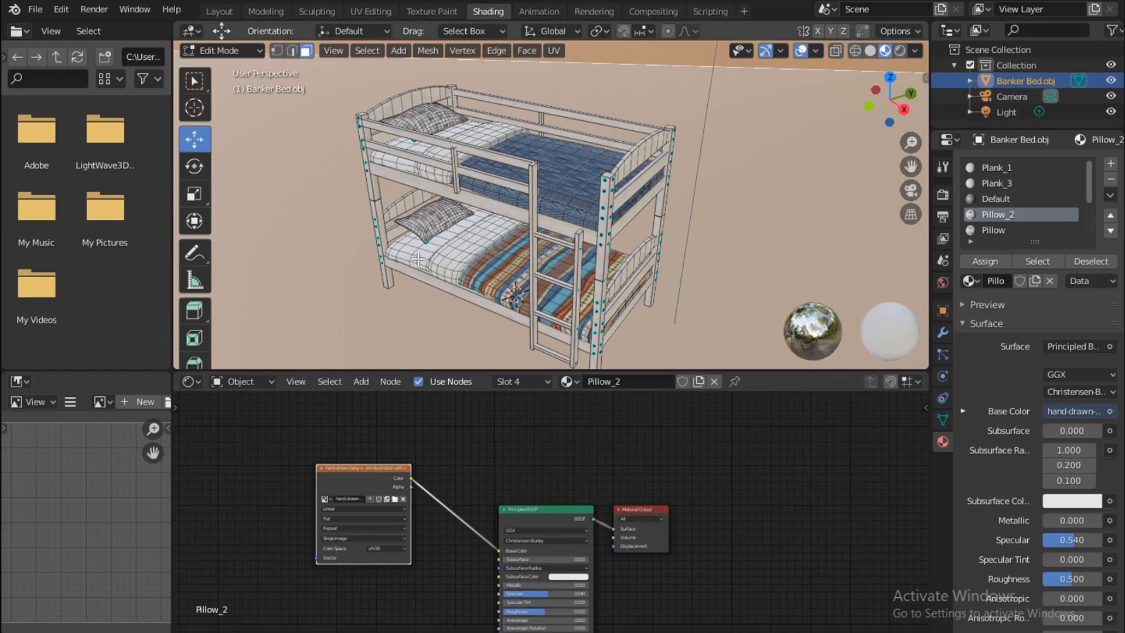
{"action": "mouse_move", "coordinate": [503, 395]}
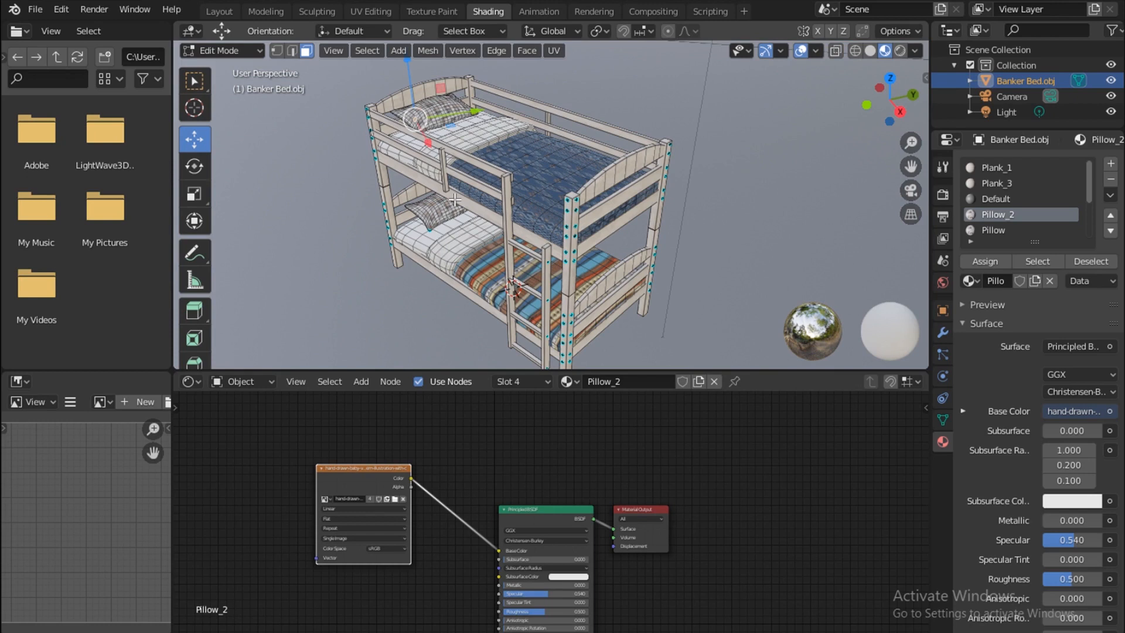
{"action": "mouse_move", "coordinate": [501, 328]}
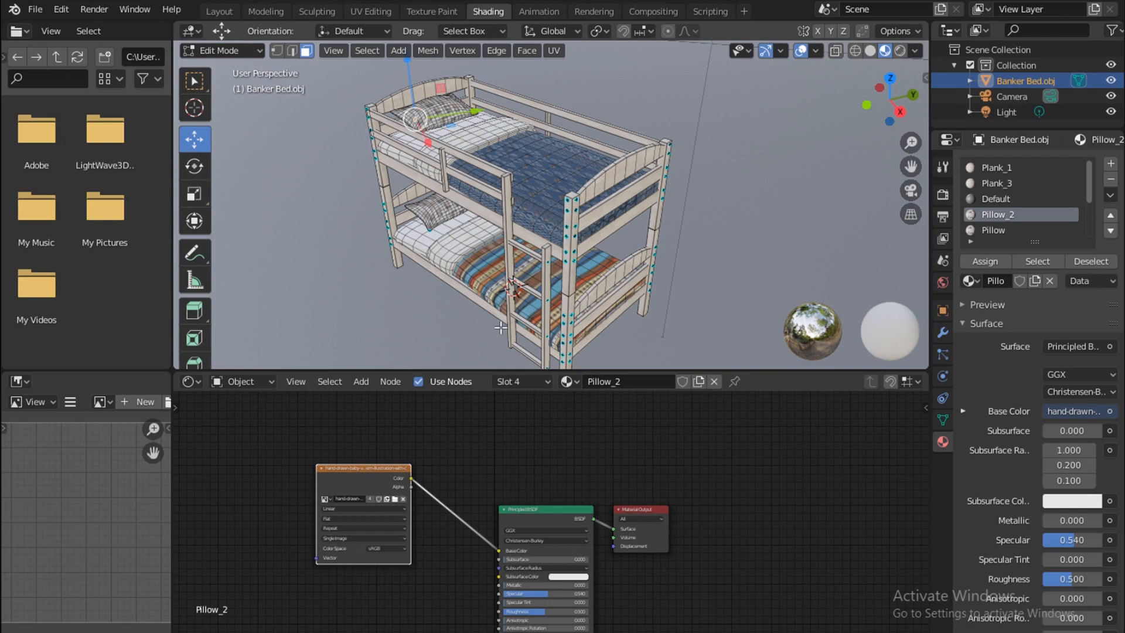